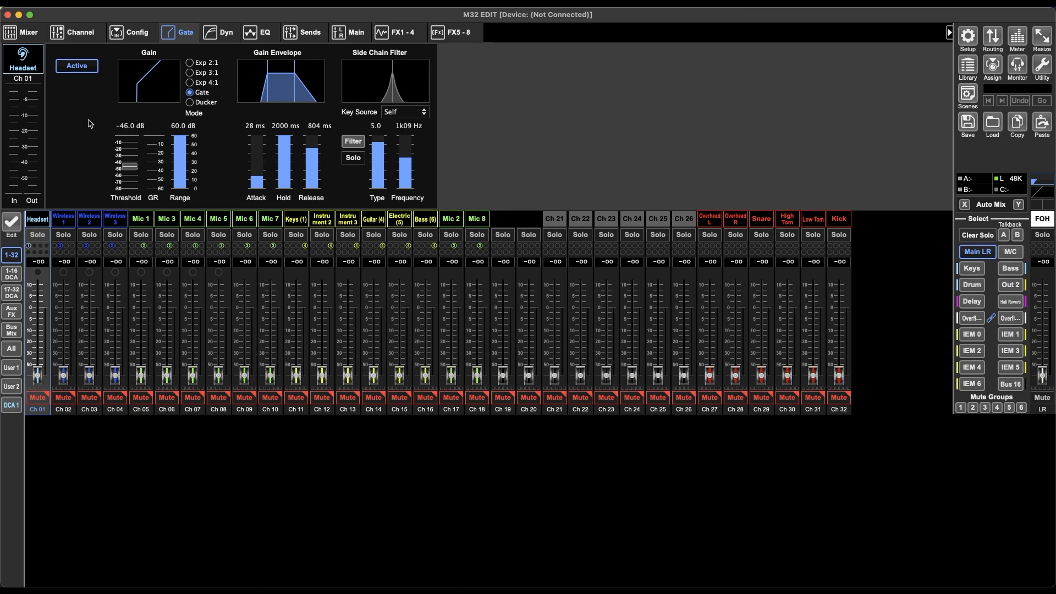
pyautogui.moveTo(85, 102)
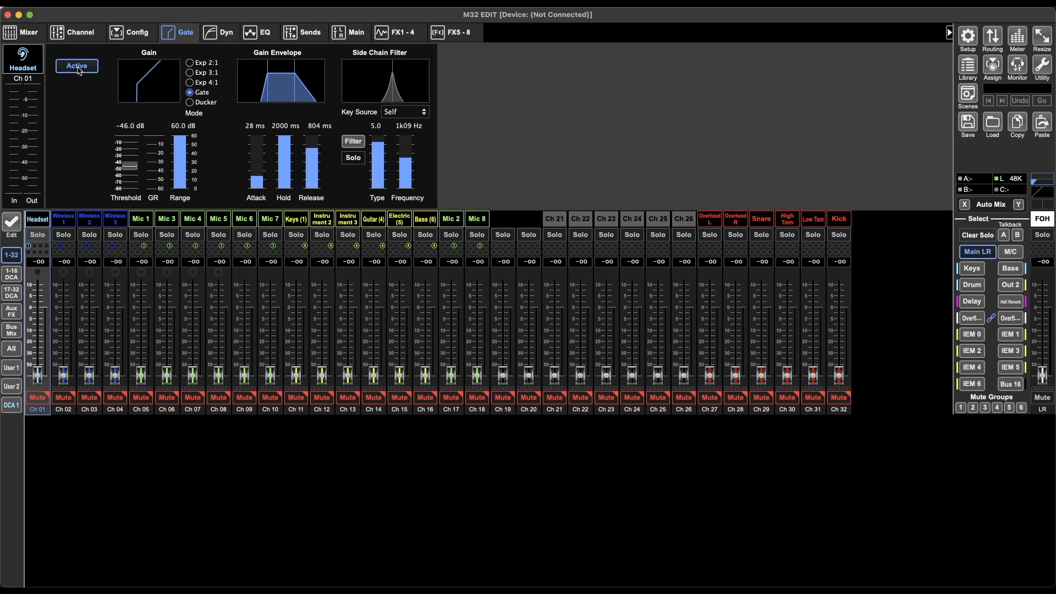
# - Bypass the Headset channel gate and switch it back on
pyautogui.click(76, 66)
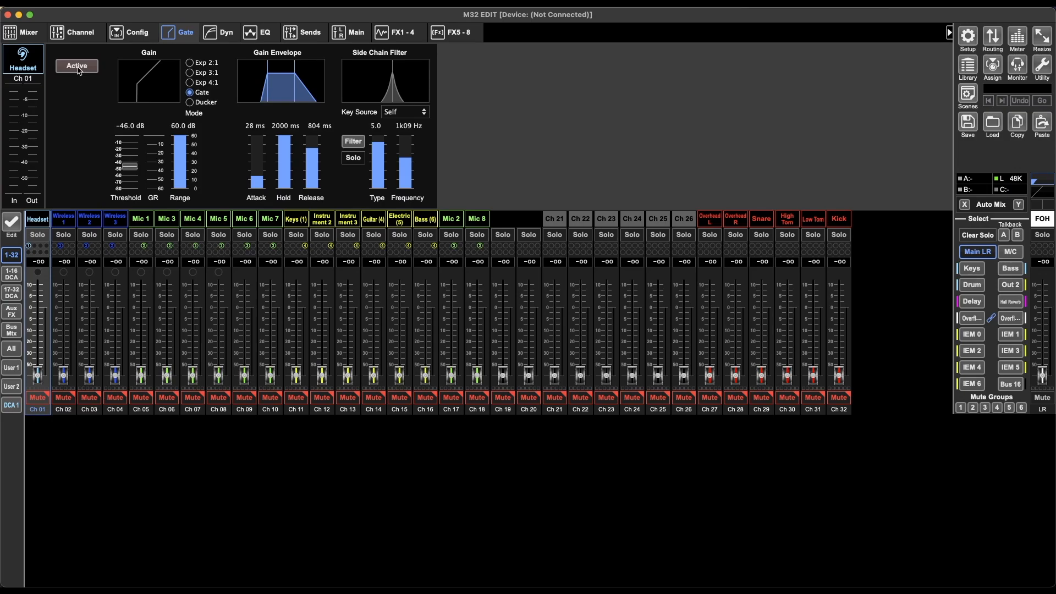
pyautogui.click(76, 65)
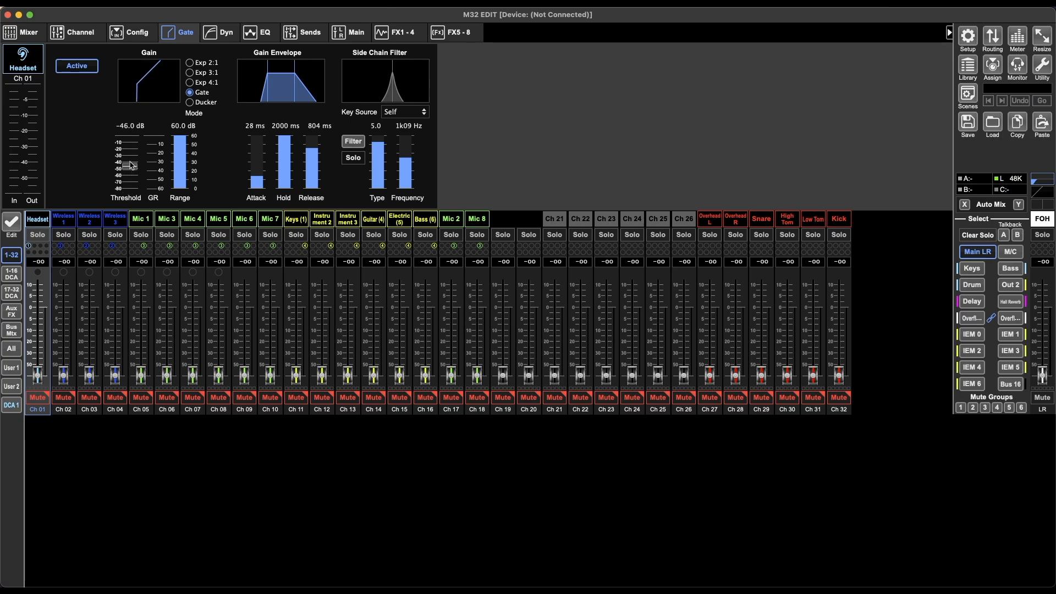
# - Sweep the gate threshold through -58.5, -72 and -33 dB, ending near -63.5 dB
pyautogui.moveTo(126, 167); pyautogui.dragTo(127, 175)
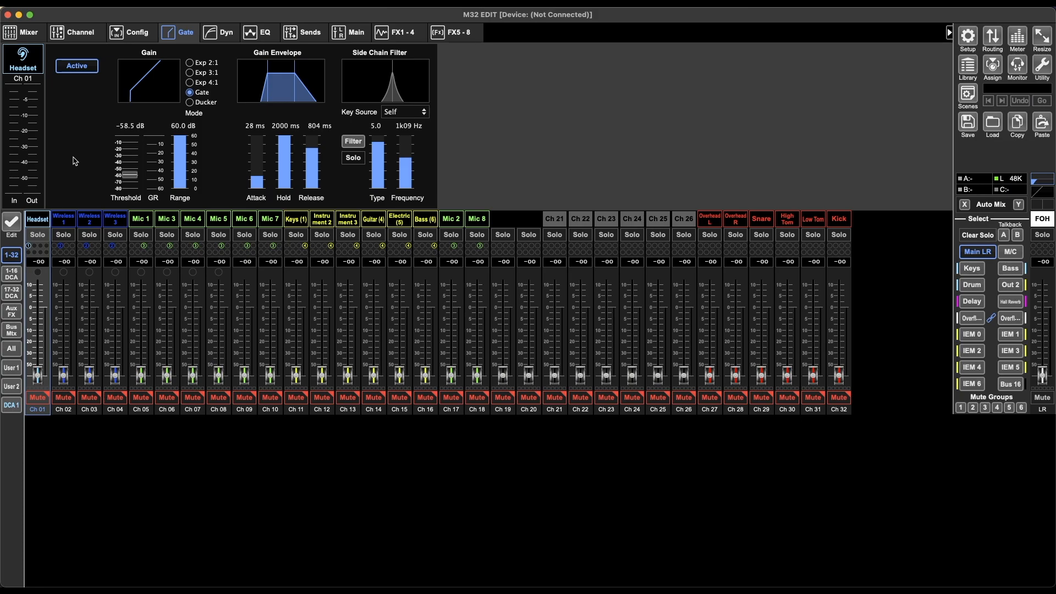
pyautogui.moveTo(77, 161)
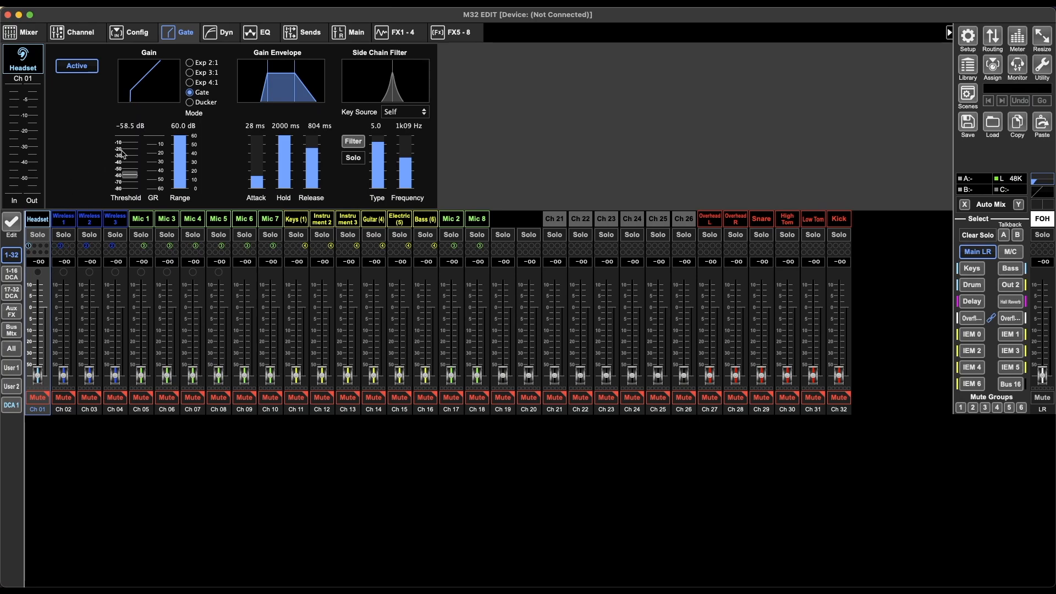
pyautogui.moveTo(126, 155); pyautogui.dragTo(126, 182)
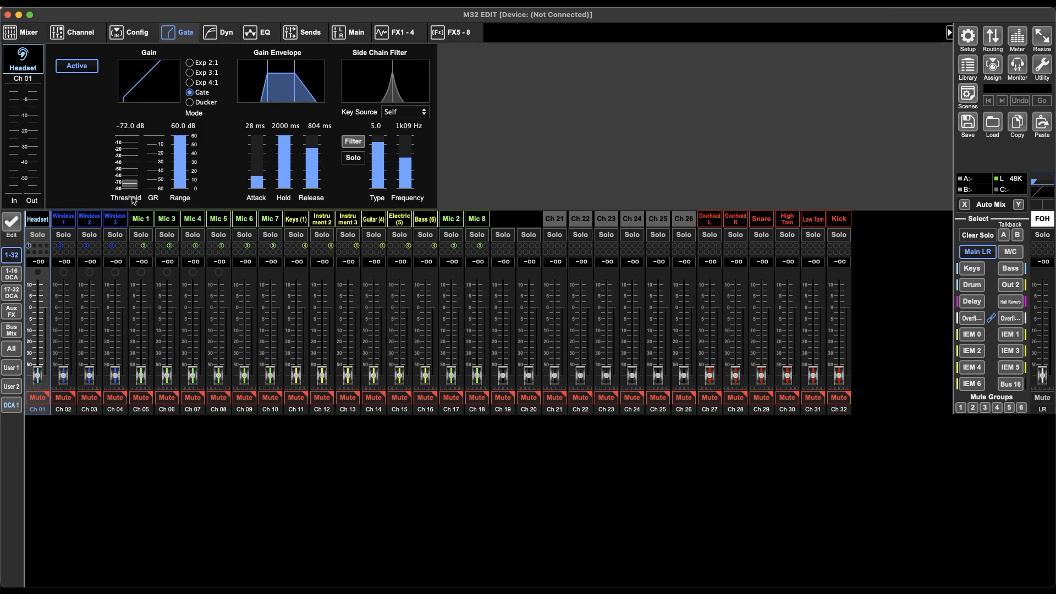
pyautogui.moveTo(127, 184); pyautogui.dragTo(127, 147)
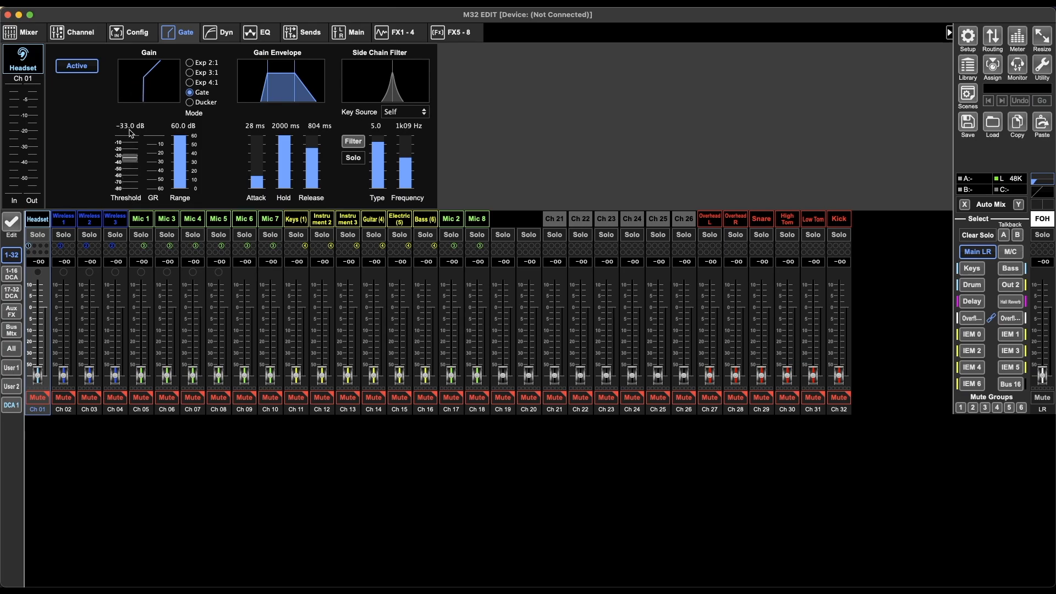
pyautogui.moveTo(128, 135); pyautogui.dragTo(132, 187)
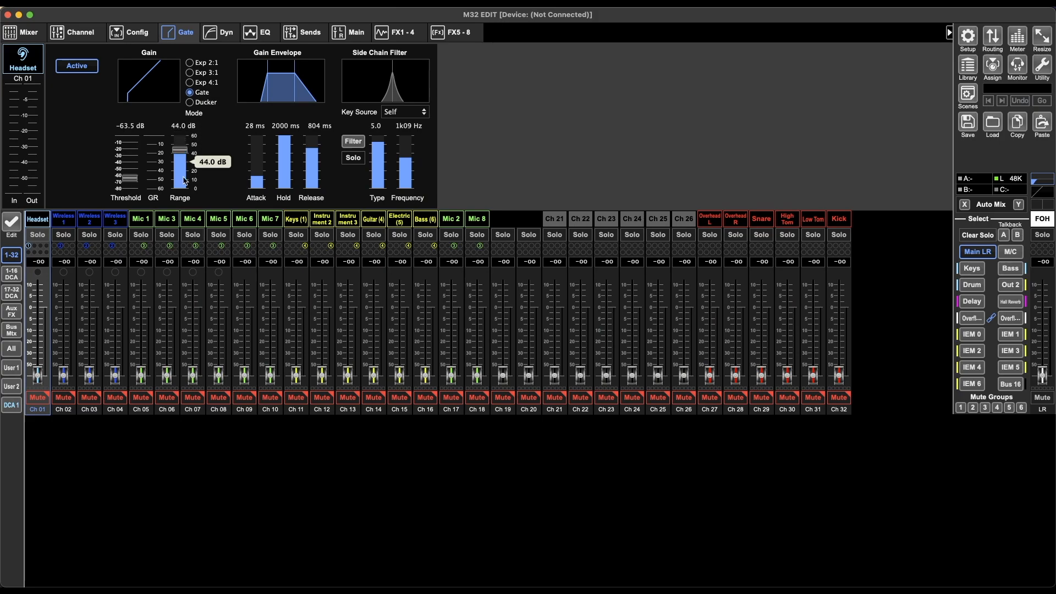
# - Try gate ranges of 12, 22 and 10 dB with threshold at -37 dB, returning range to 60 dB
pyautogui.moveTo(180, 147); pyautogui.dragTo(179, 182)
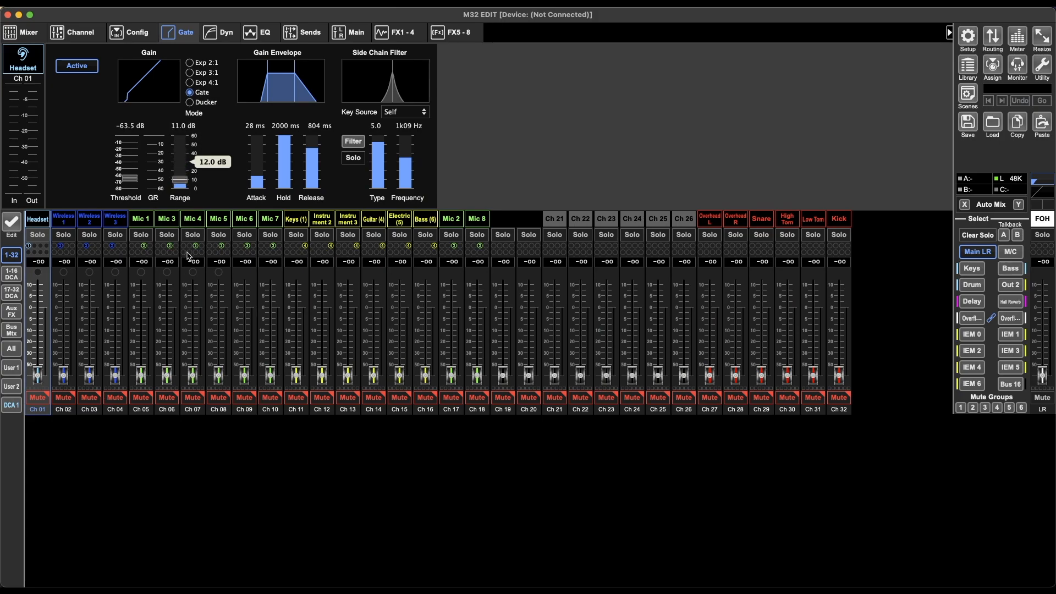
pyautogui.moveTo(128, 182); pyautogui.dragTo(128, 161)
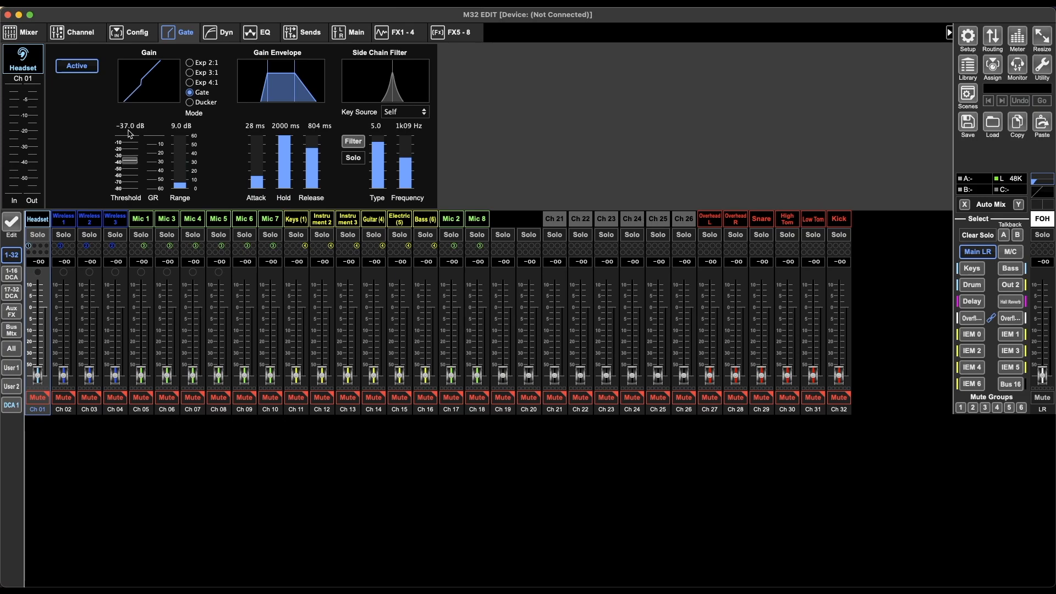
pyautogui.moveTo(179, 183); pyautogui.dragTo(180, 162)
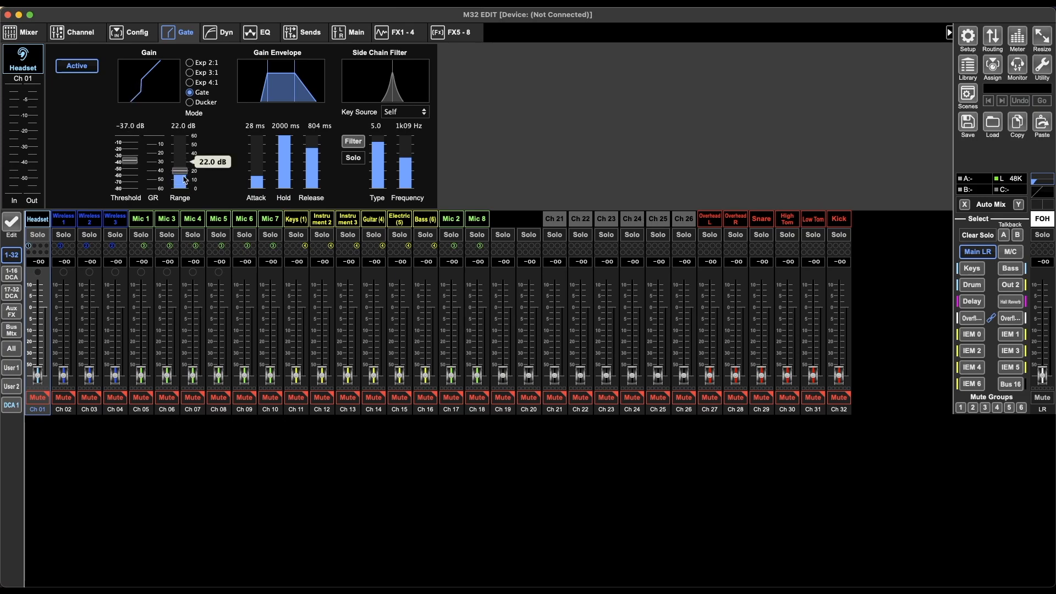
pyautogui.moveTo(180, 171); pyautogui.dragTo(180, 183)
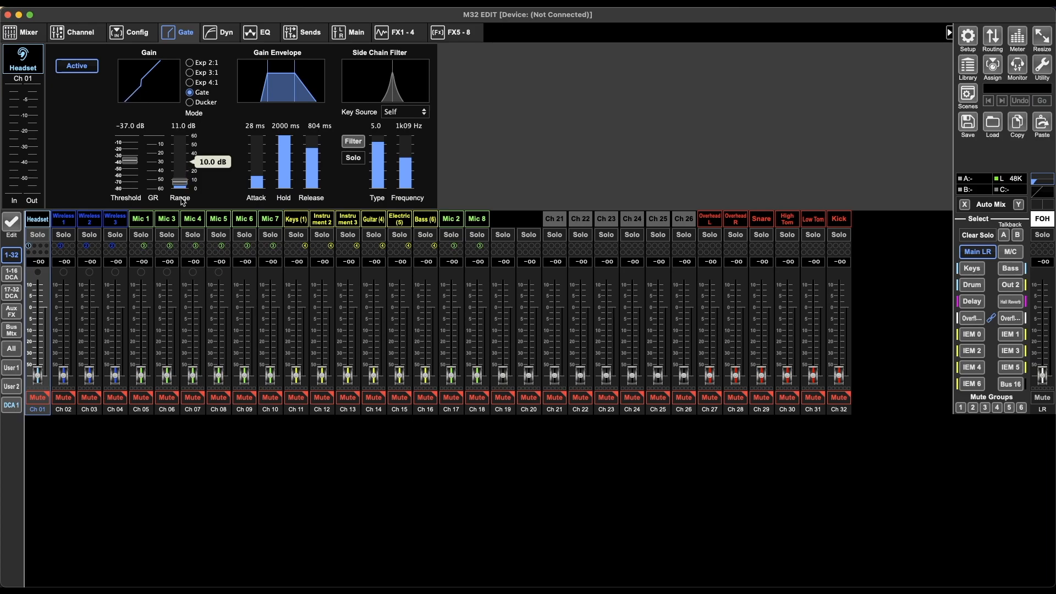
pyautogui.moveTo(180, 182); pyautogui.dragTo(179, 168)
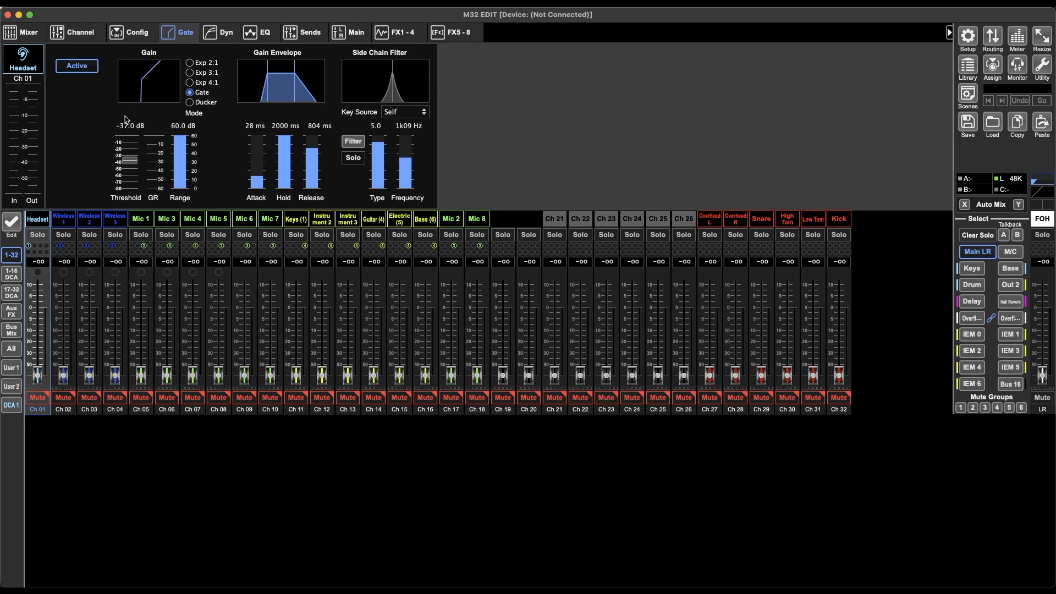
# - Try 48 and 12 dB ranges, then lower the gate threshold to -67.5 dB
pyautogui.moveTo(180, 141); pyautogui.dragTo(180, 165)
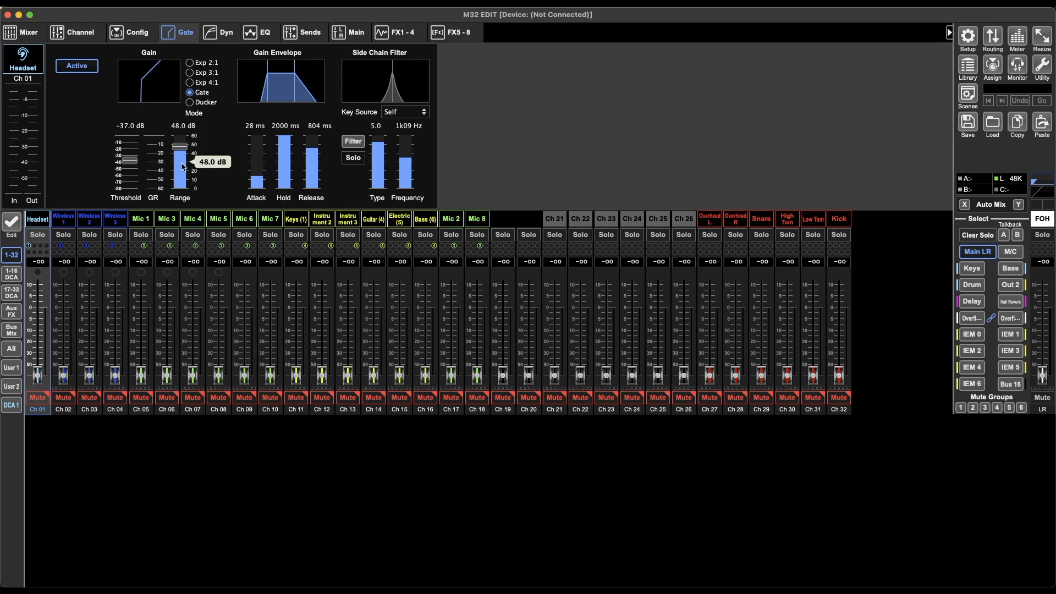
pyautogui.moveTo(180, 147); pyautogui.dragTo(180, 183)
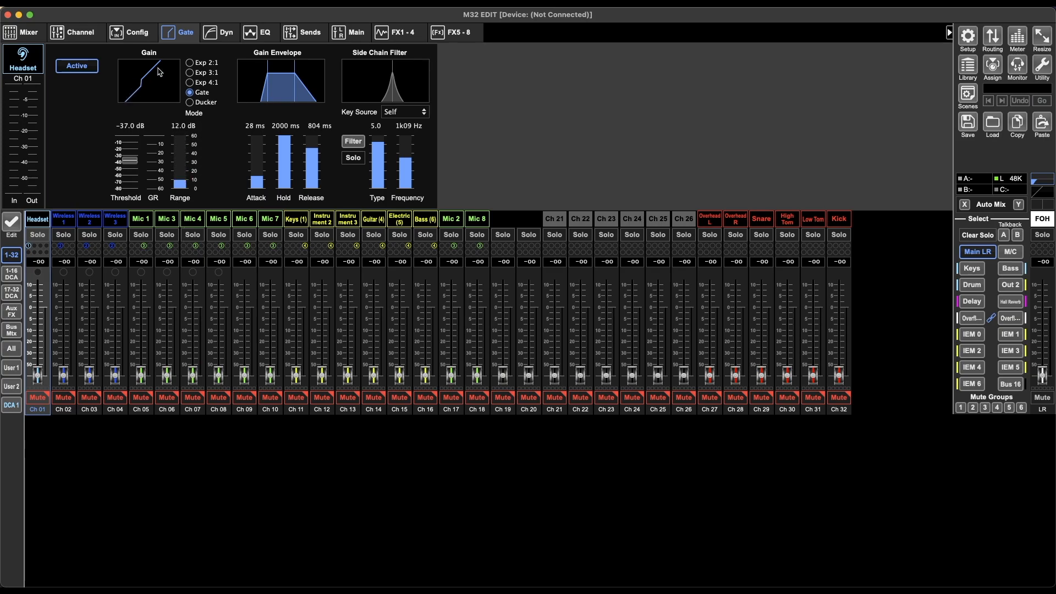
pyautogui.moveTo(120, 108)
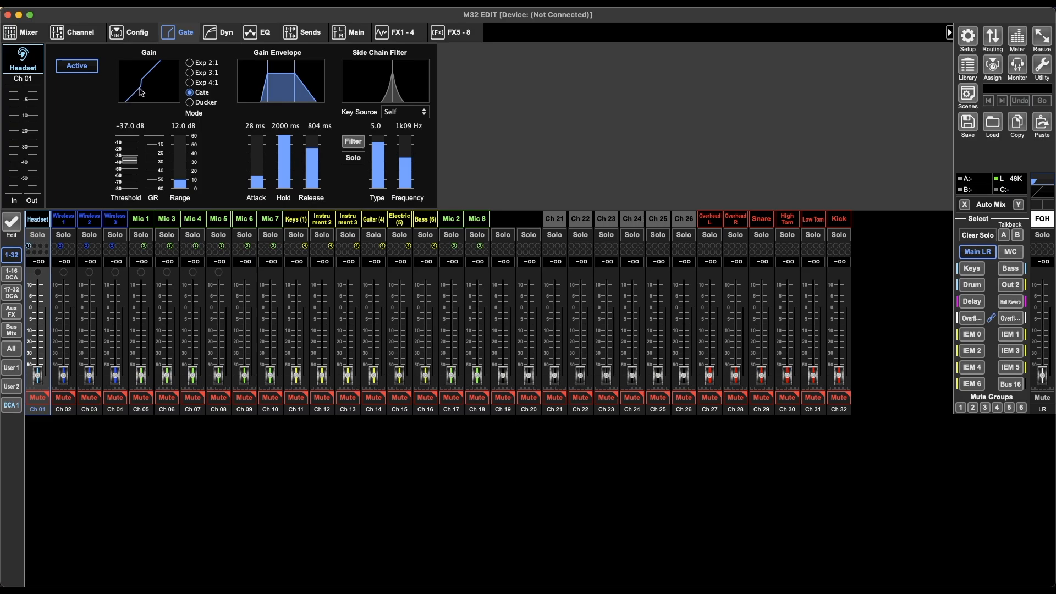
pyautogui.moveTo(140, 97)
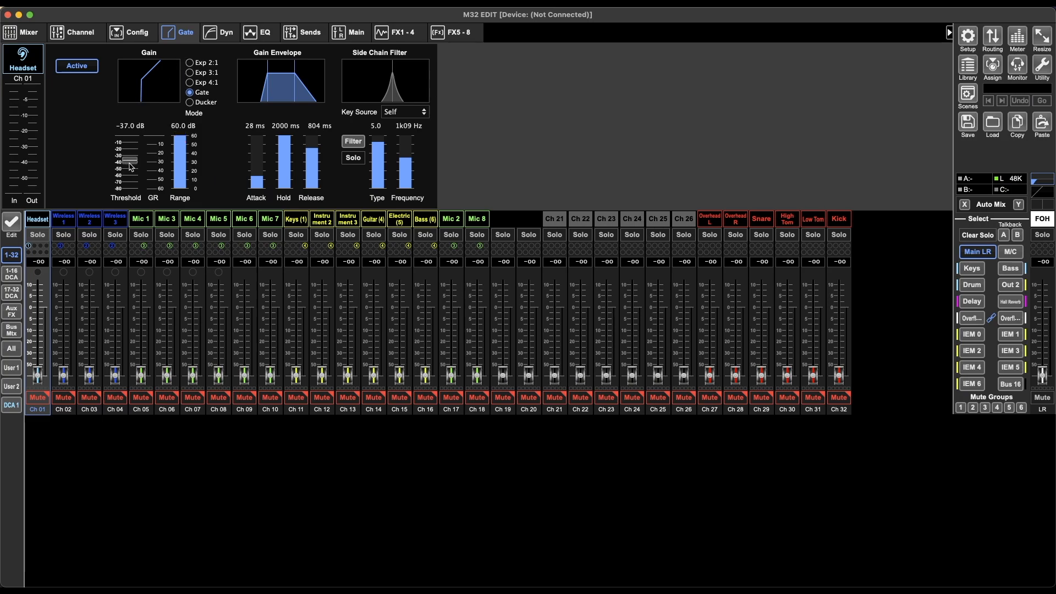
pyautogui.moveTo(129, 160); pyautogui.dragTo(127, 180)
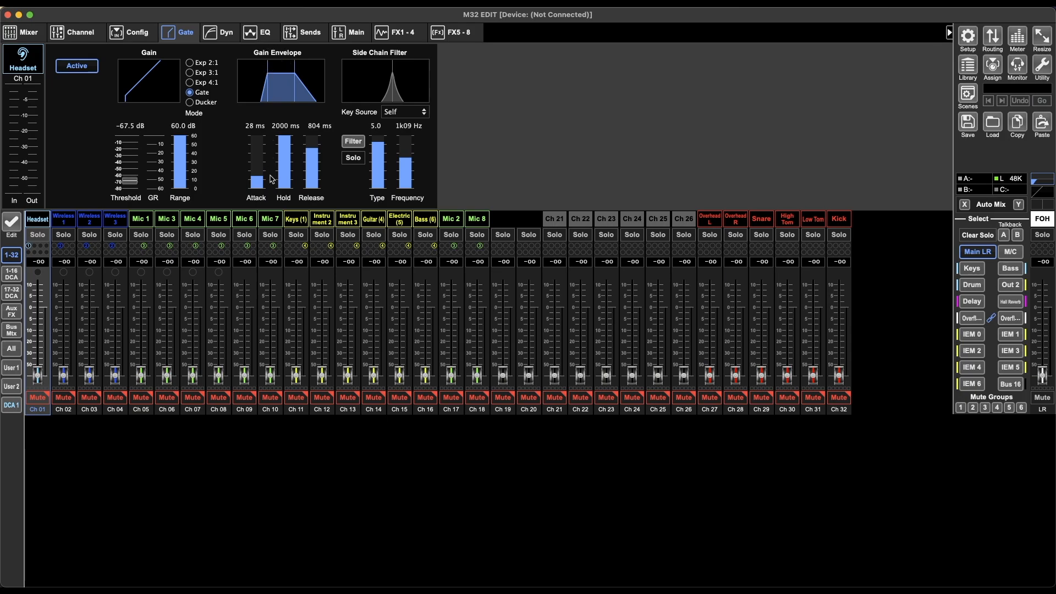
# - Sweep the gate attack through 64, 34 and 17 ms down to about 12 ms
pyautogui.moveTo(255, 182); pyautogui.dragTo(255, 160)
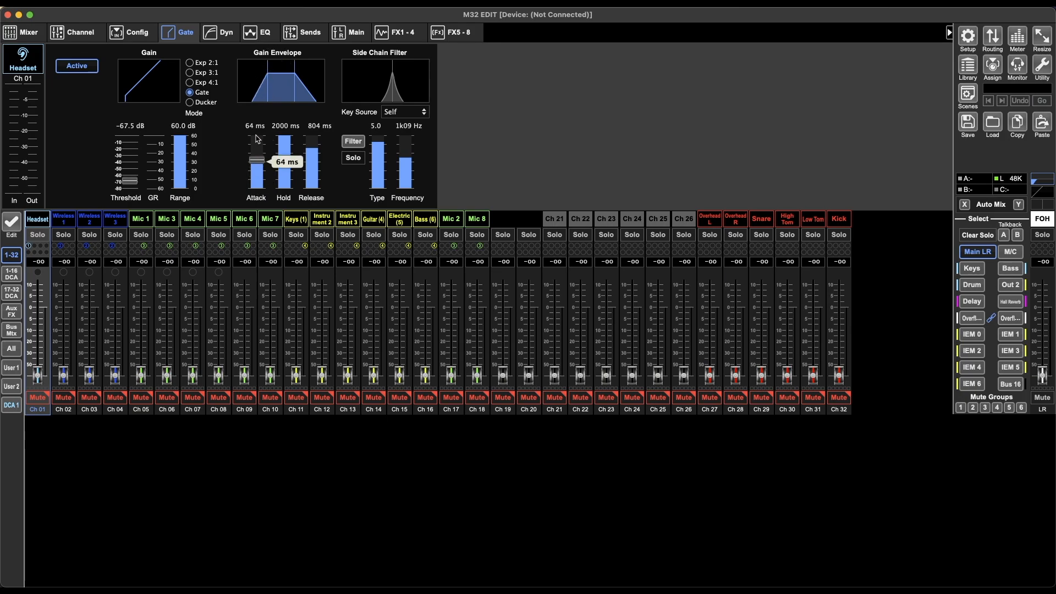
pyautogui.moveTo(256, 159); pyautogui.dragTo(256, 174)
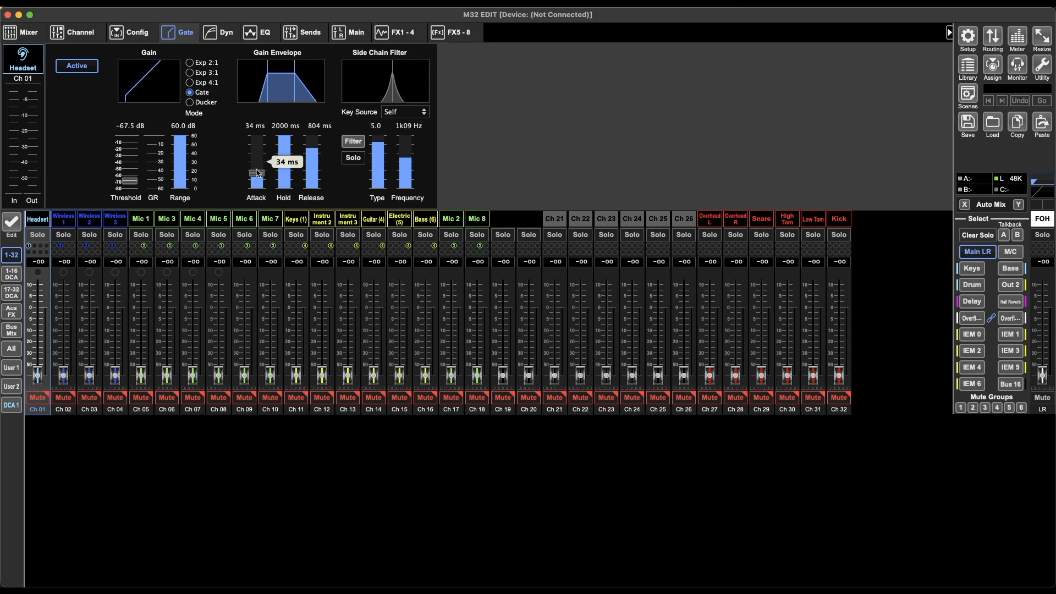
pyautogui.moveTo(256, 172); pyautogui.dragTo(256, 184)
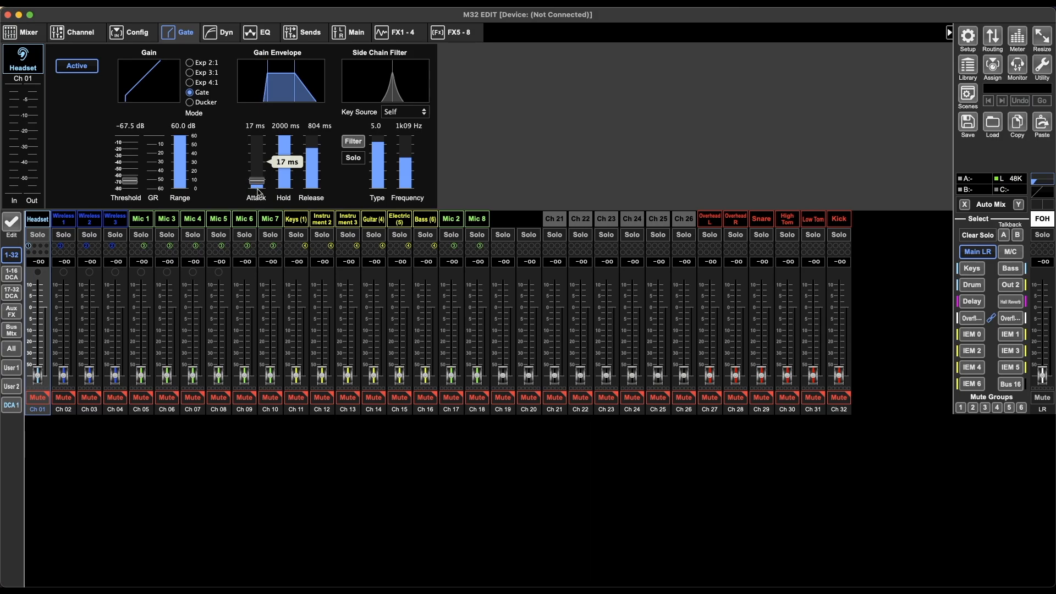
pyautogui.moveTo(255, 182); pyautogui.dragTo(256, 185)
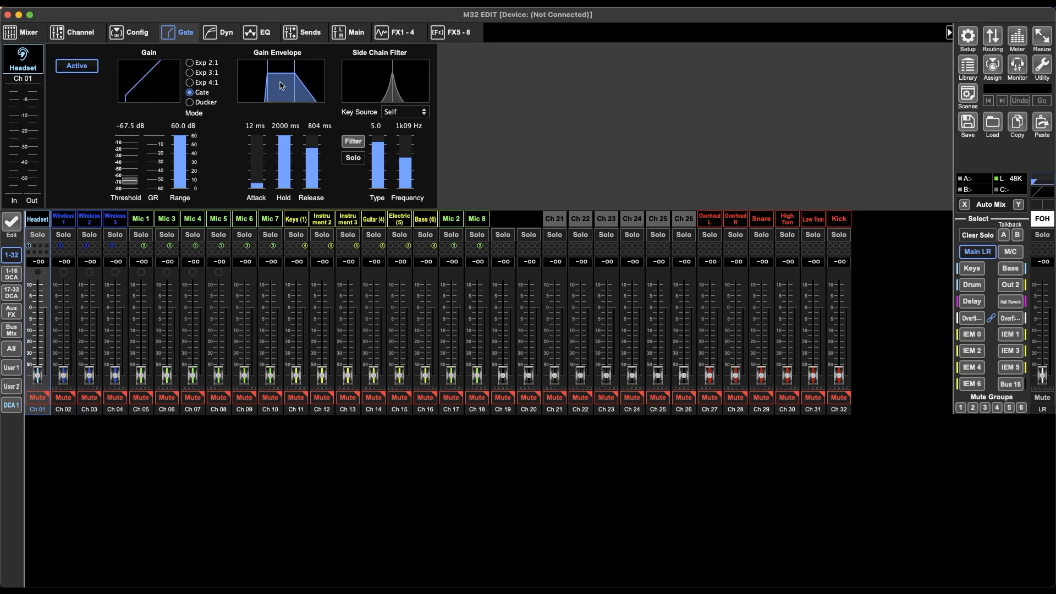
pyautogui.moveTo(283, 142); pyautogui.dragTo(282, 162)
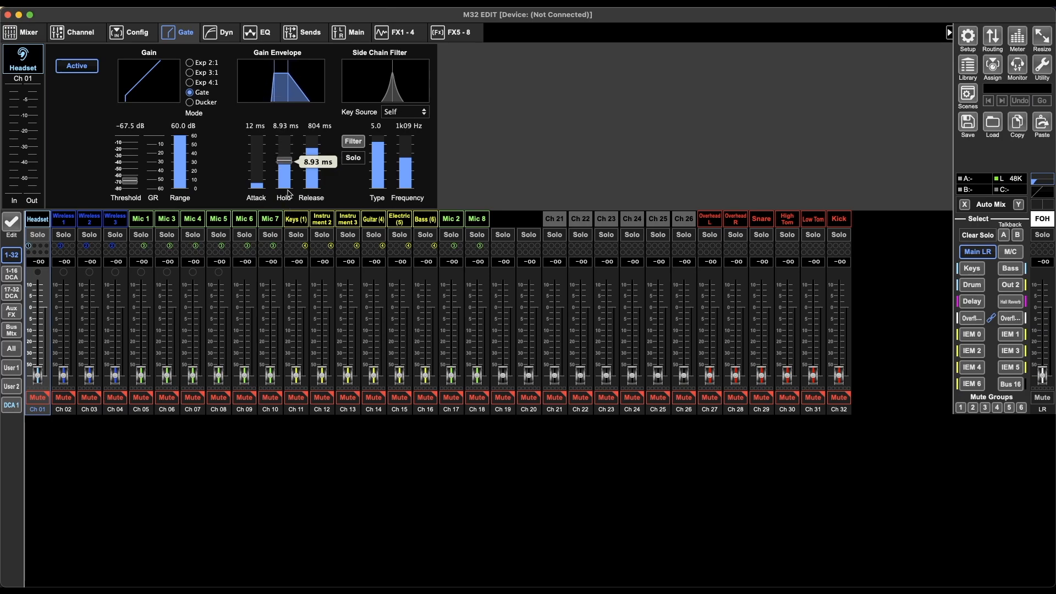
pyautogui.moveTo(283, 162); pyautogui.dragTo(283, 147)
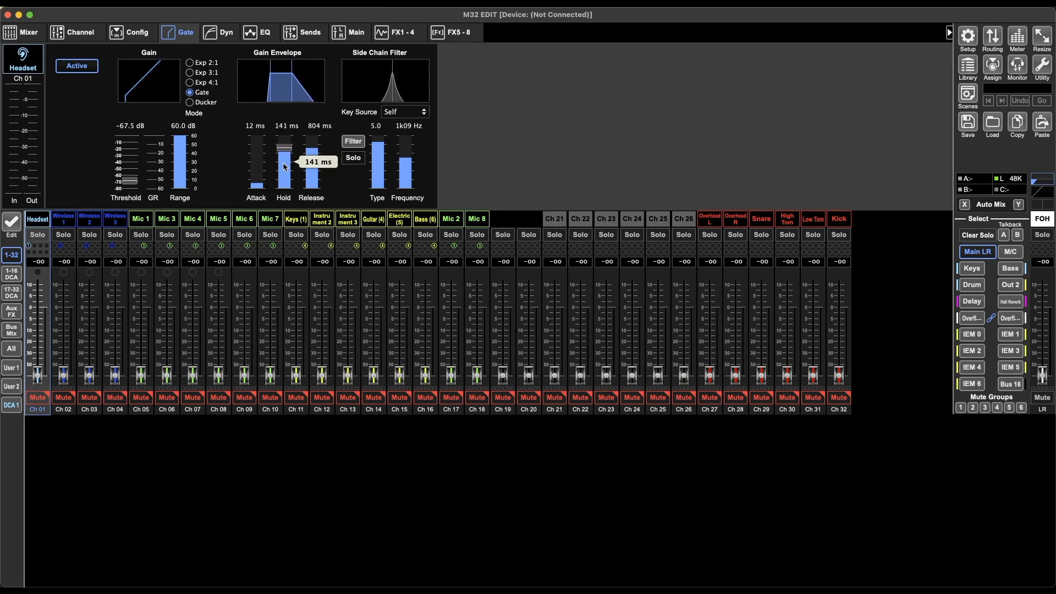
pyautogui.moveTo(284, 165); pyautogui.dragTo(284, 135)
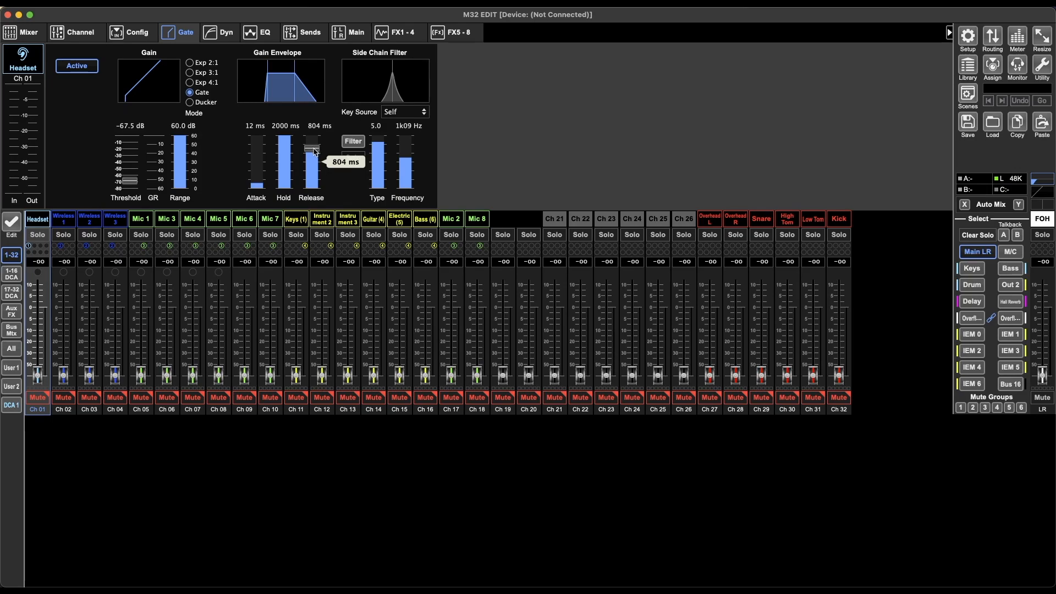
# - Sweep the gate release through 576, 315 and 32 ms, settling at 471 ms
pyautogui.moveTo(312, 148); pyautogui.dragTo(312, 159)
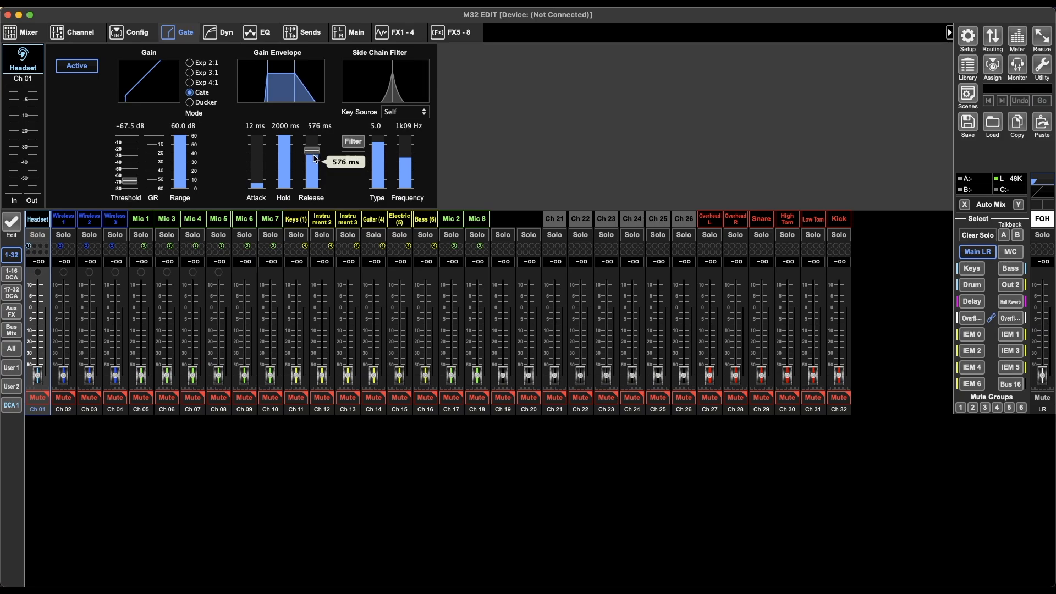
pyautogui.moveTo(313, 159); pyautogui.dragTo(312, 147)
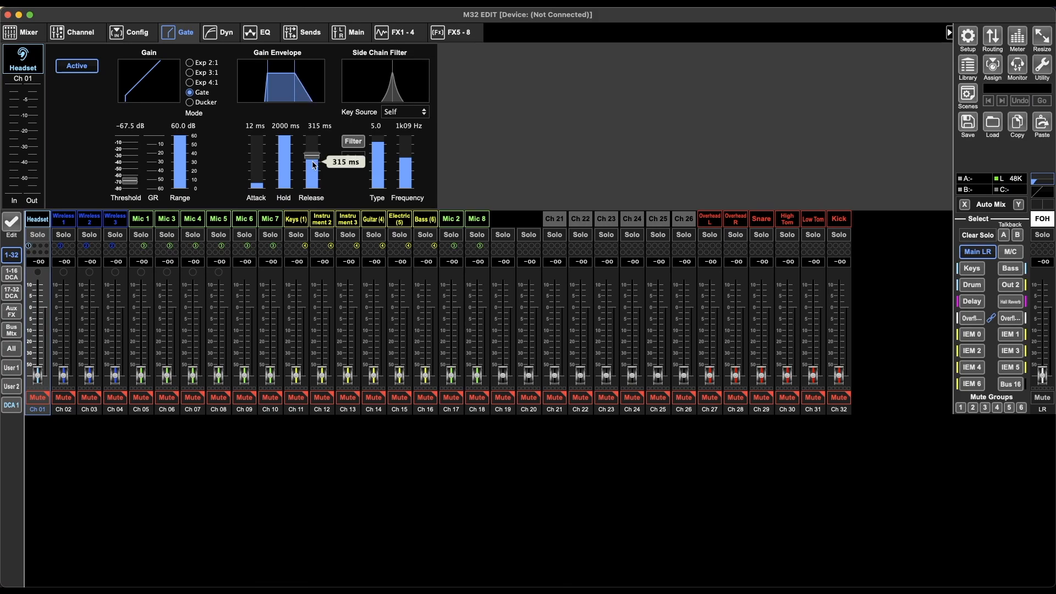
pyautogui.moveTo(312, 156); pyautogui.dragTo(312, 180)
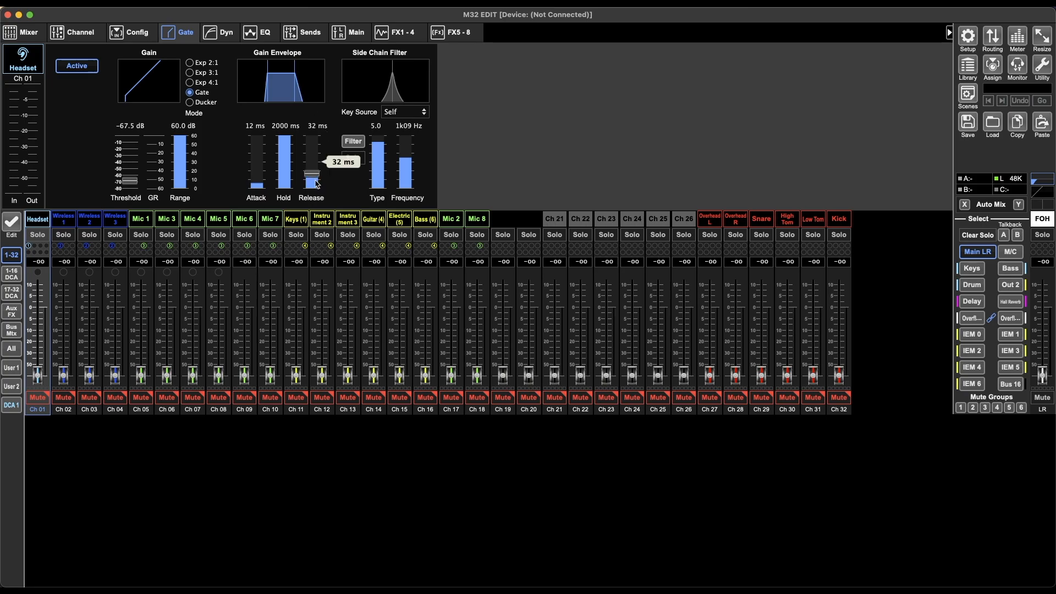
pyautogui.moveTo(310, 183); pyautogui.dragTo(310, 152)
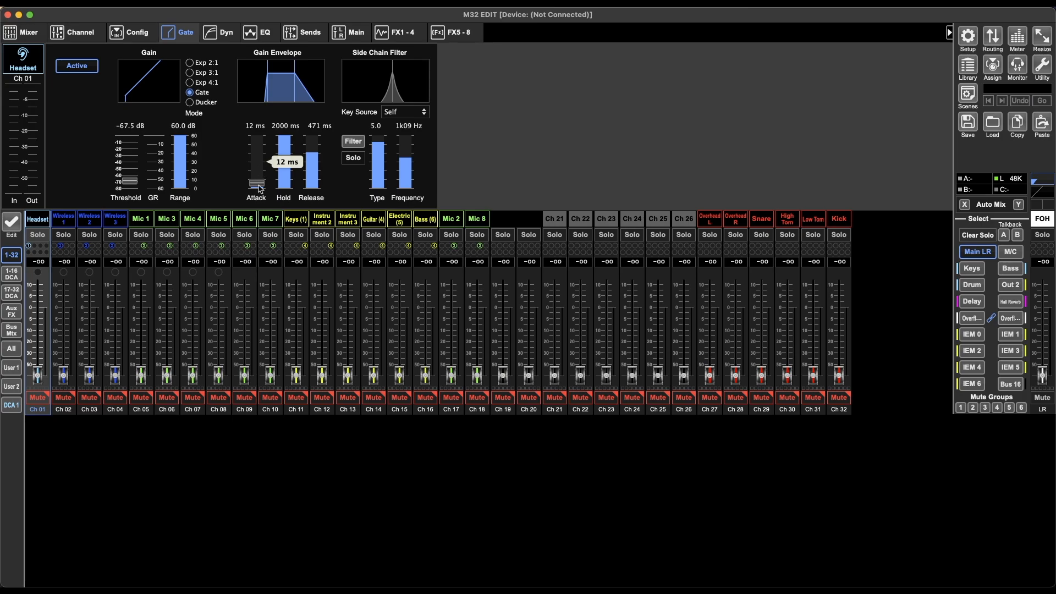
# - Adjust the gate attack up and down until it reads 21 ms
pyautogui.moveTo(256, 186); pyautogui.dragTo(256, 165)
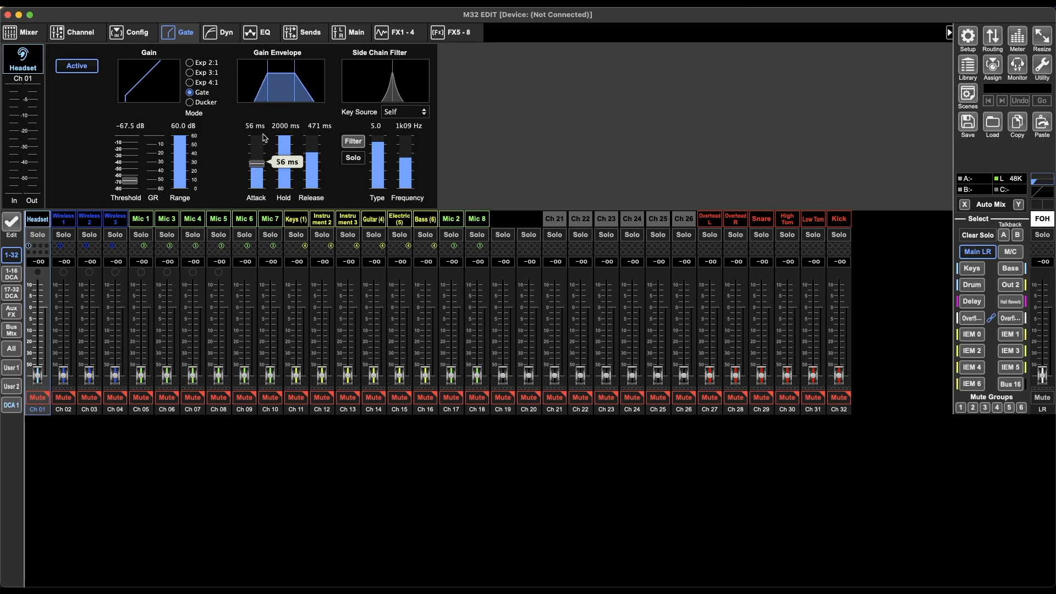
pyautogui.moveTo(256, 165); pyautogui.dragTo(256, 182)
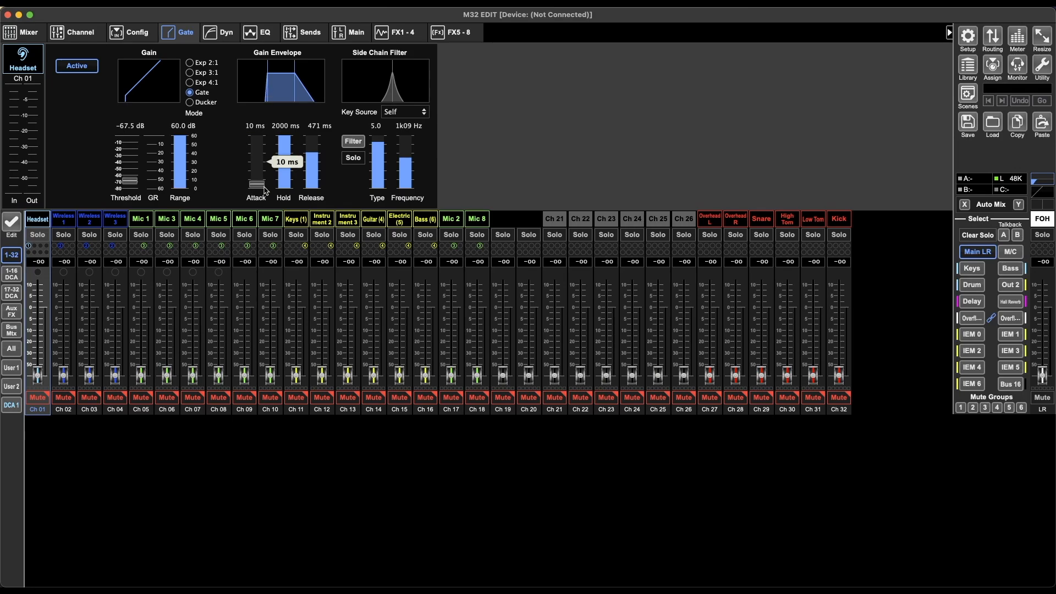
pyautogui.moveTo(256, 185); pyautogui.dragTo(258, 176)
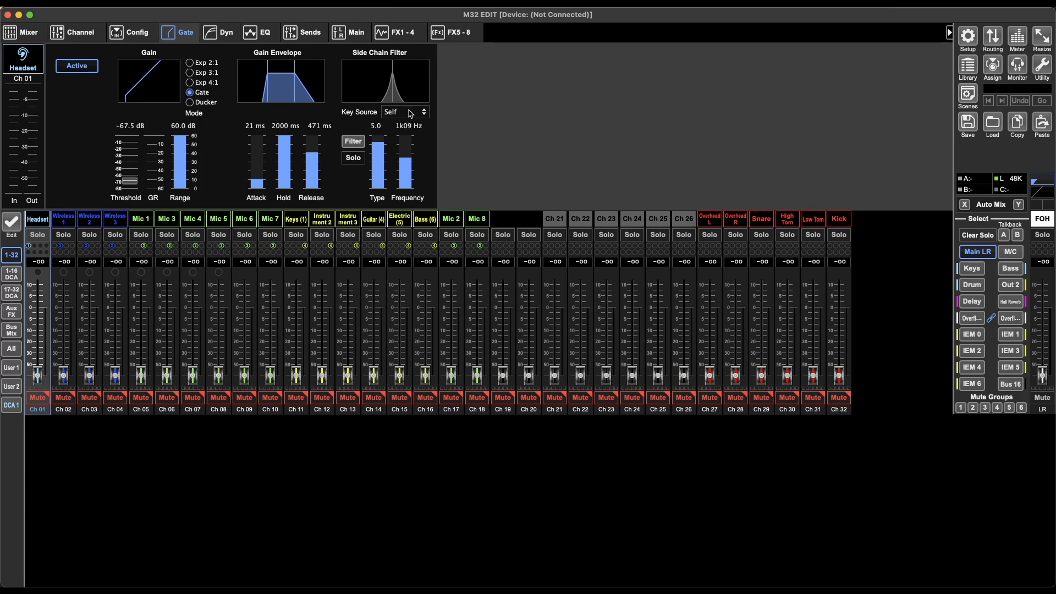
# - Key the gate from Channel 02, trying the 805.4 Hz side-chain filter and leaving it off
pyautogui.click(352, 141)
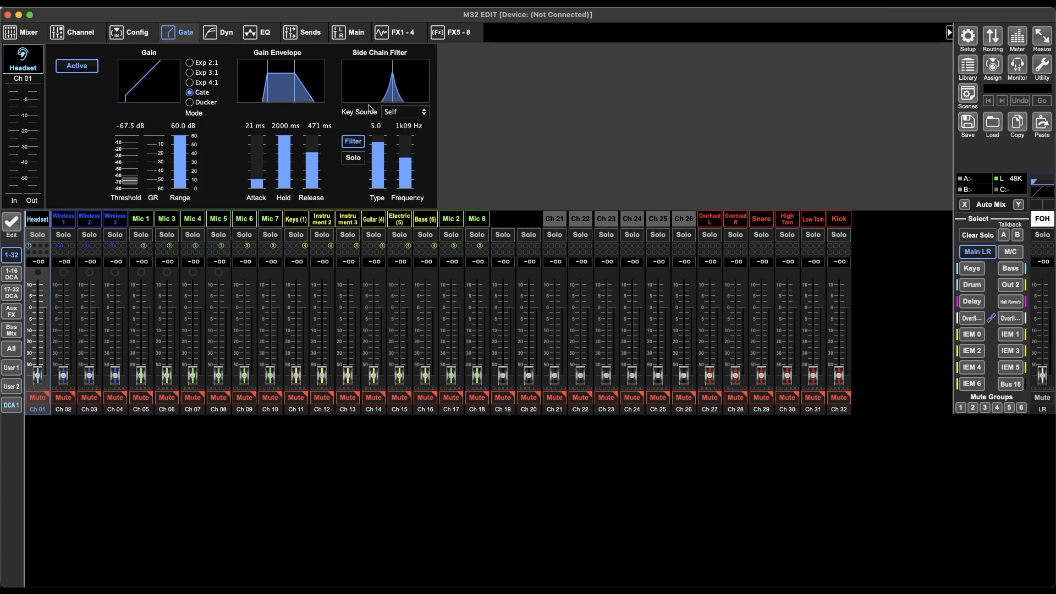
pyautogui.click(403, 111)
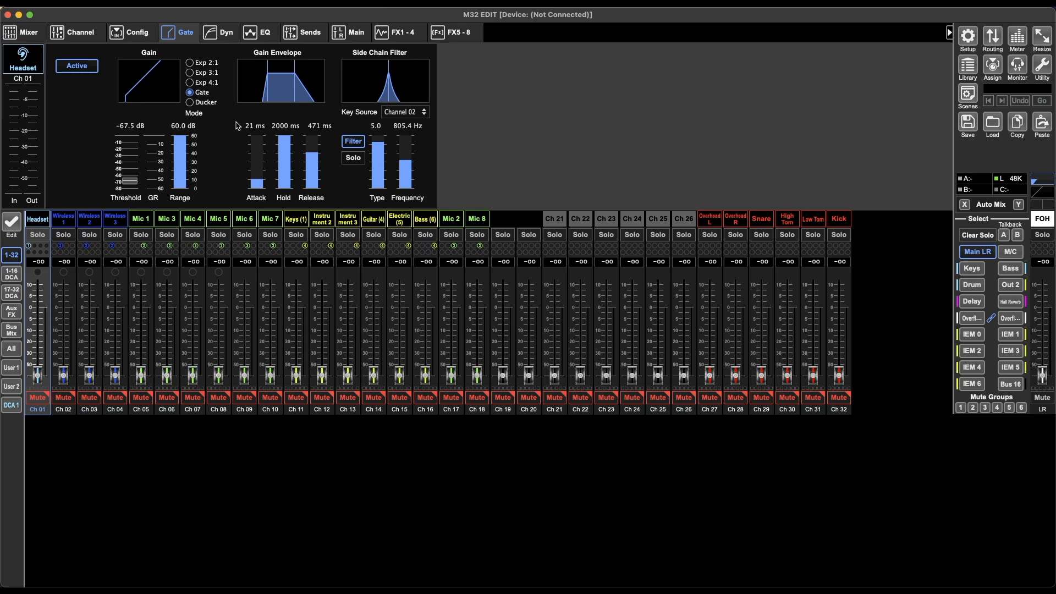
pyautogui.moveTo(428, 162)
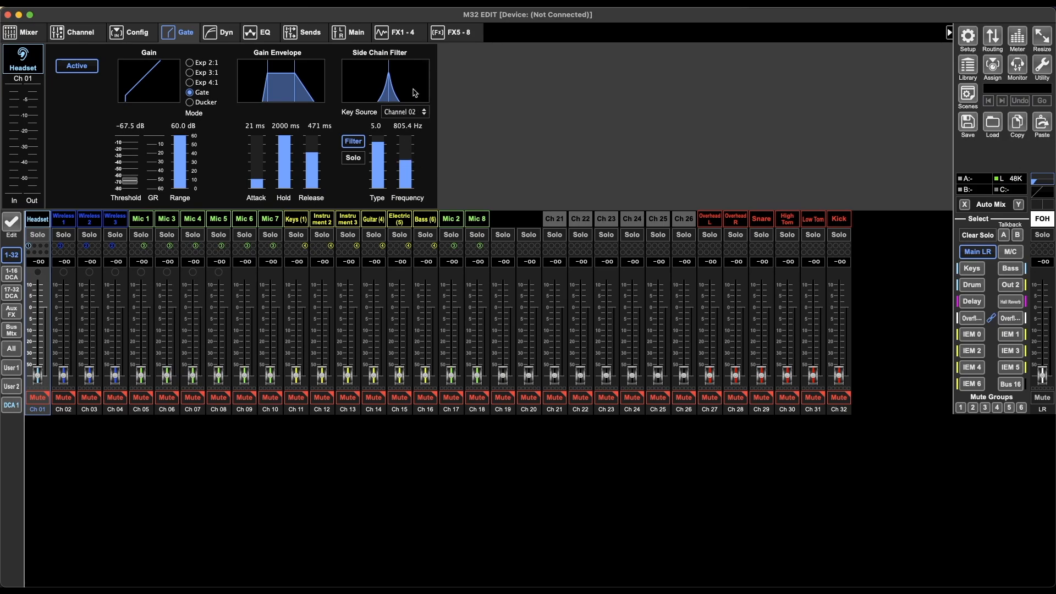
pyautogui.click(352, 141)
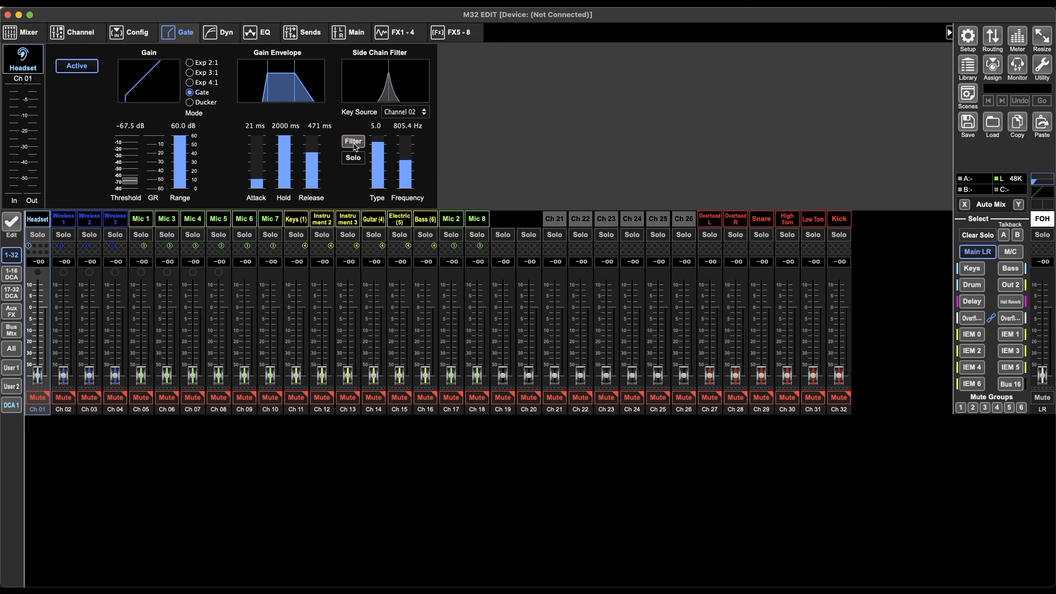
pyautogui.moveTo(234, 56)
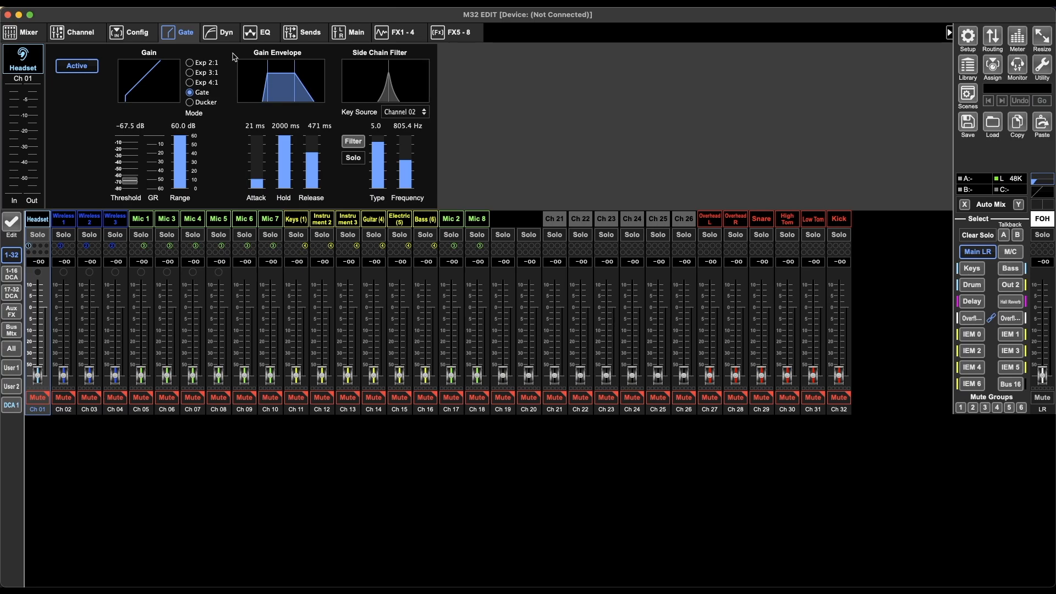
# - Lower the Headset compressor threshold to −24.5 dB and bring its ratio to 5.0
pyautogui.click(224, 33)
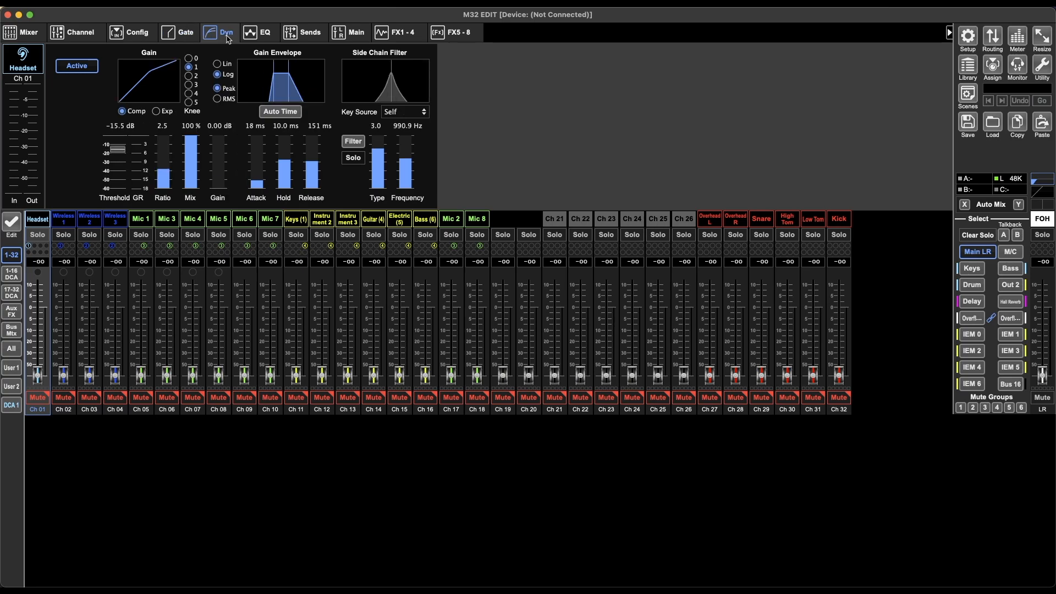
pyautogui.moveTo(349, 131)
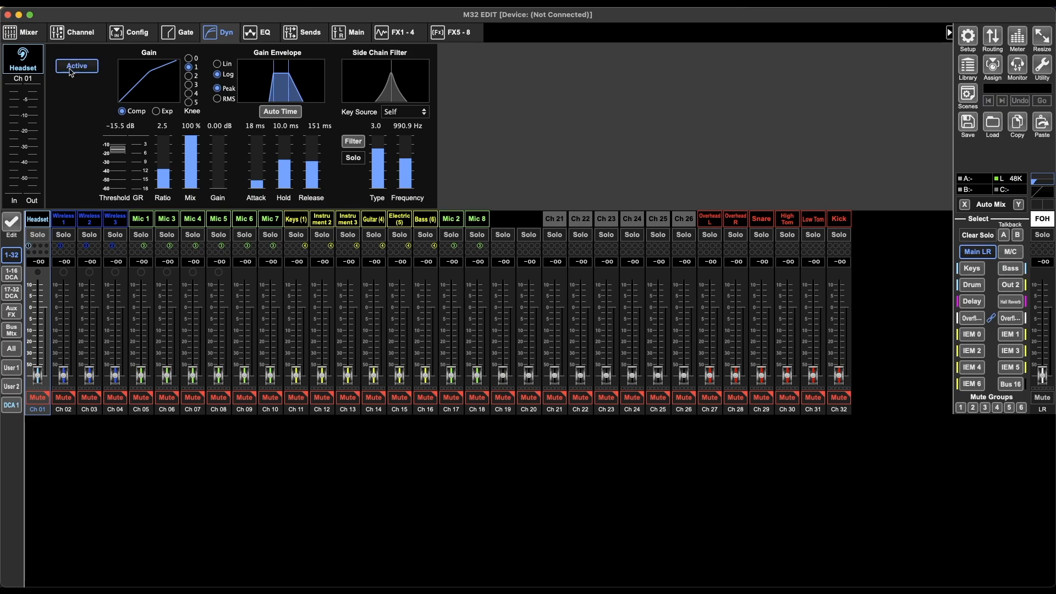
pyautogui.moveTo(165, 59)
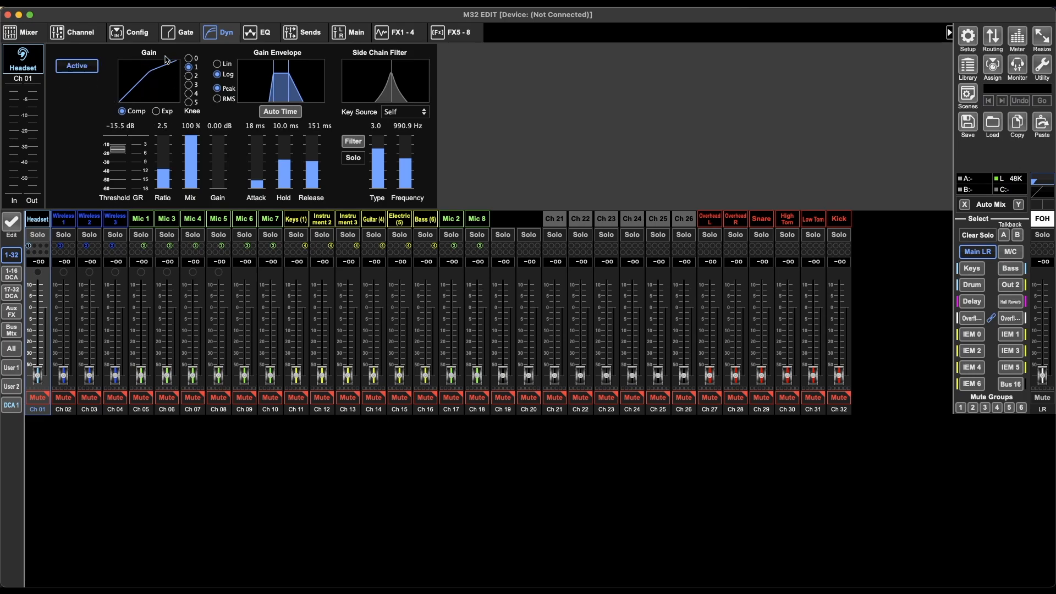
pyautogui.moveTo(114, 144); pyautogui.dragTo(116, 159)
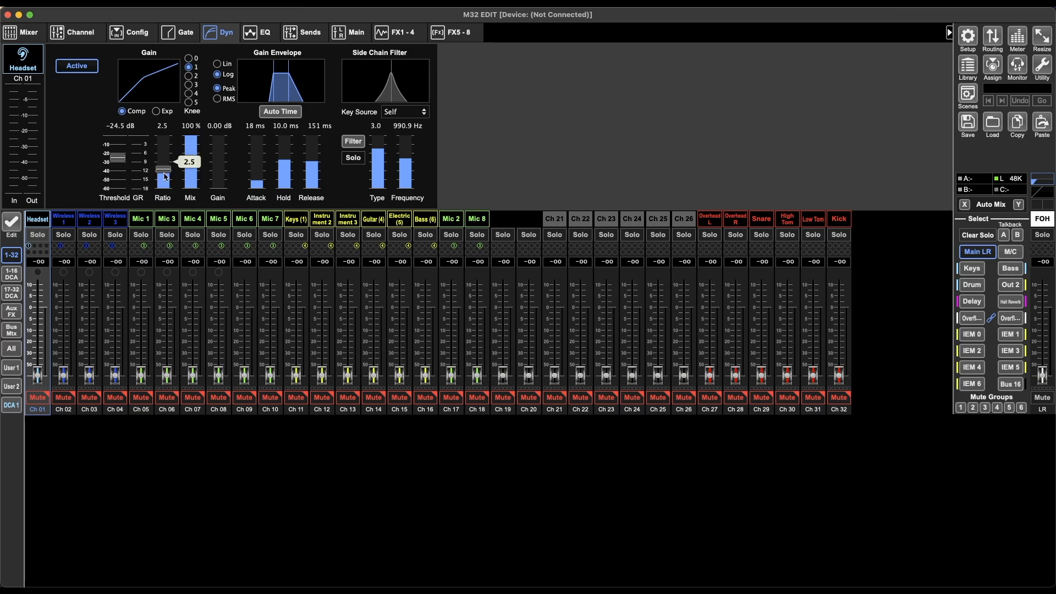
pyautogui.moveTo(162, 169); pyautogui.dragTo(162, 162)
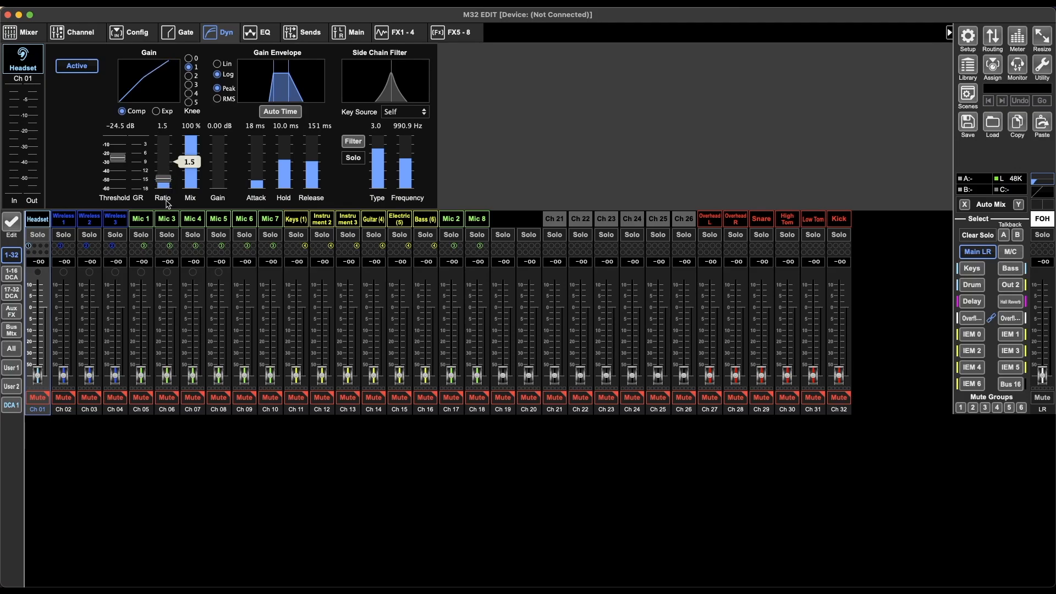
pyautogui.moveTo(163, 168); pyautogui.dragTo(163, 182)
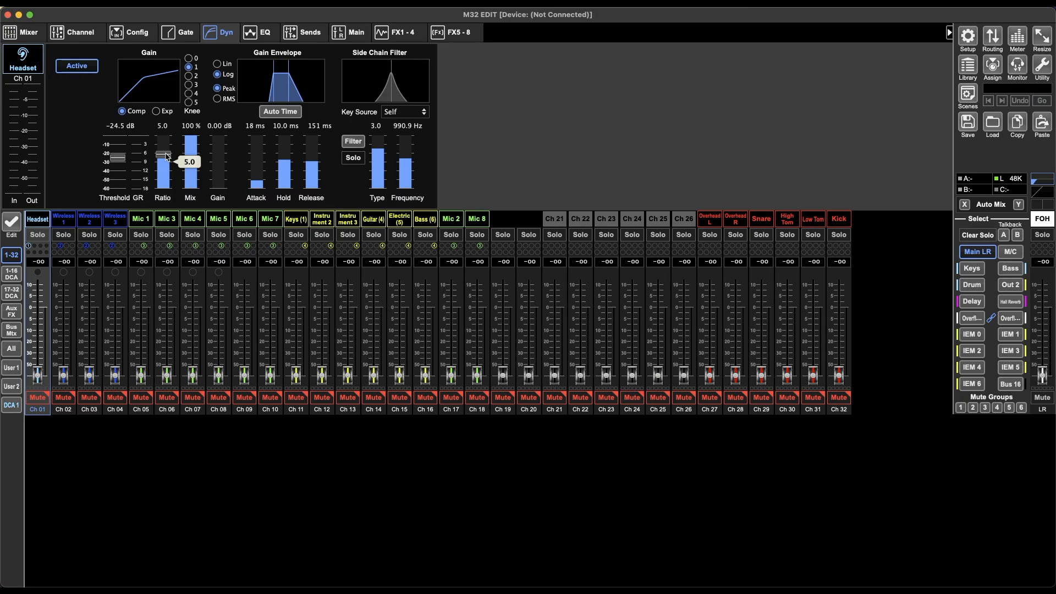
pyautogui.moveTo(150, 80)
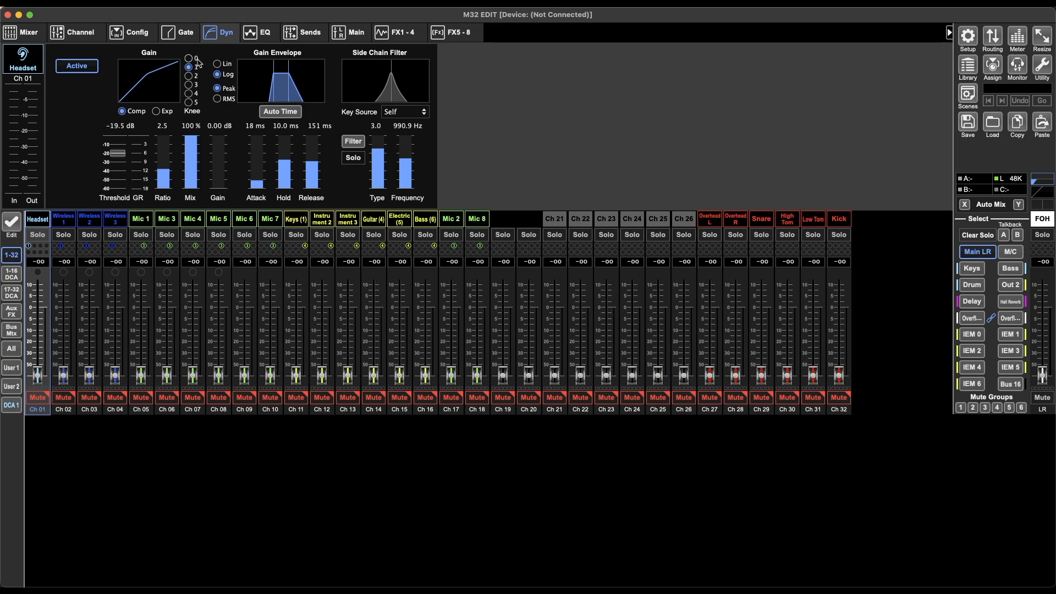
# - Try compressor knees 2, 5 and 0, raise ratio to 20 and settle on knee 1
pyautogui.click(190, 75)
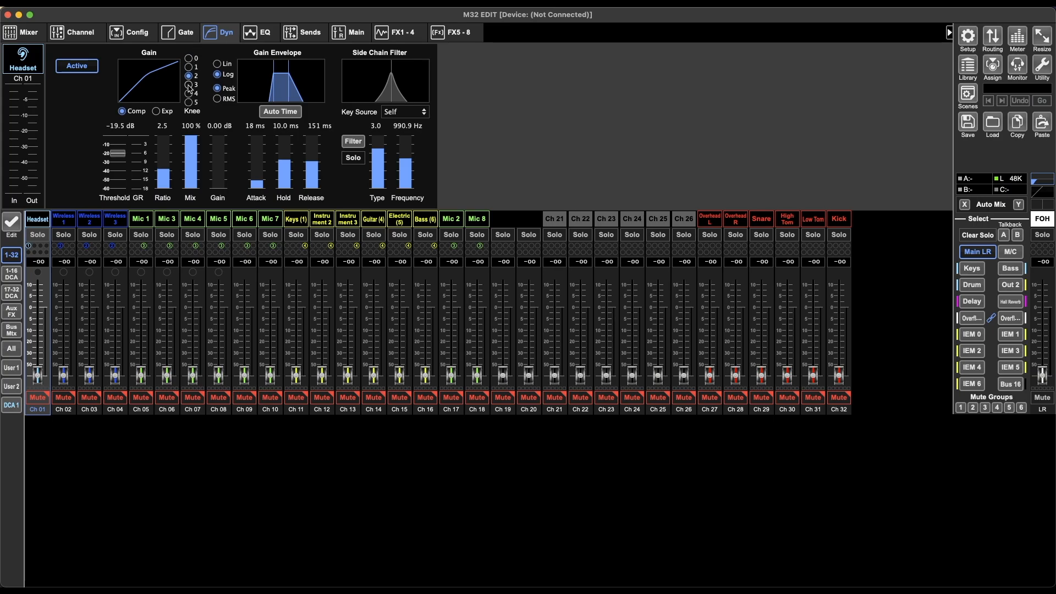
pyautogui.click(189, 102)
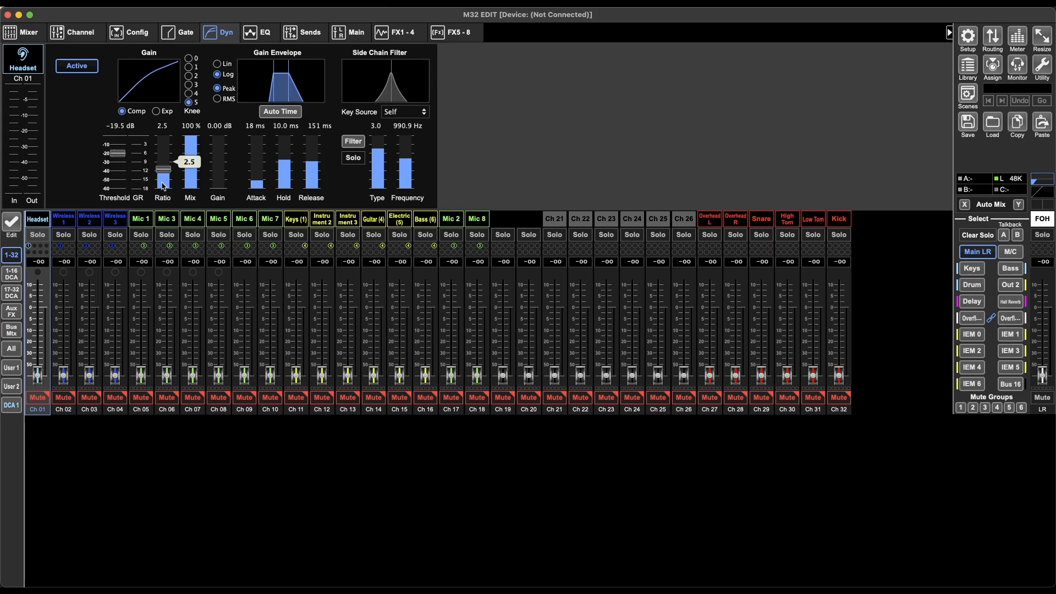
pyautogui.moveTo(162, 165); pyautogui.dragTo(162, 143)
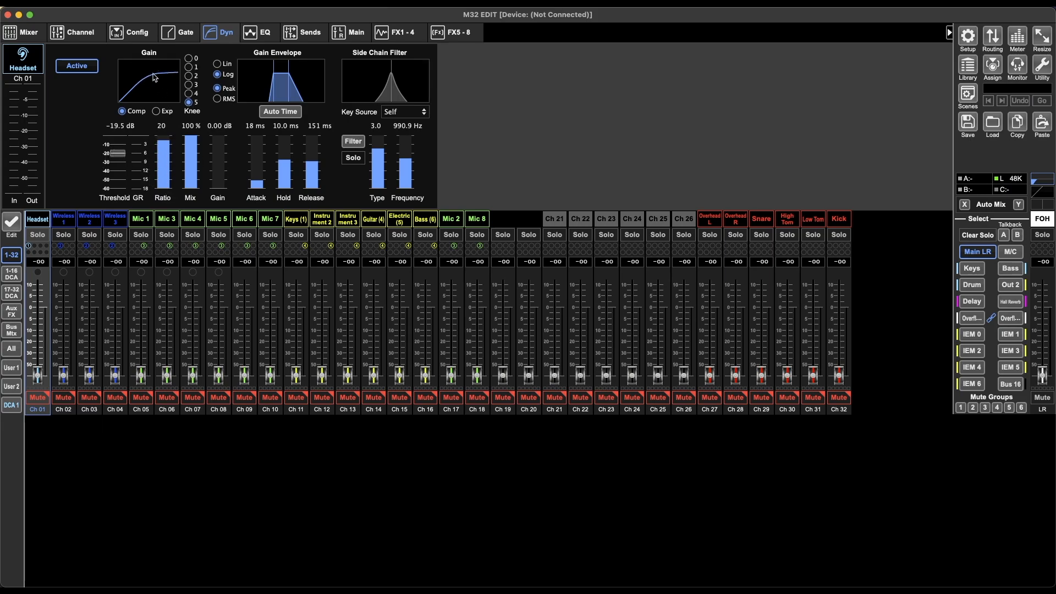
pyautogui.click(189, 57)
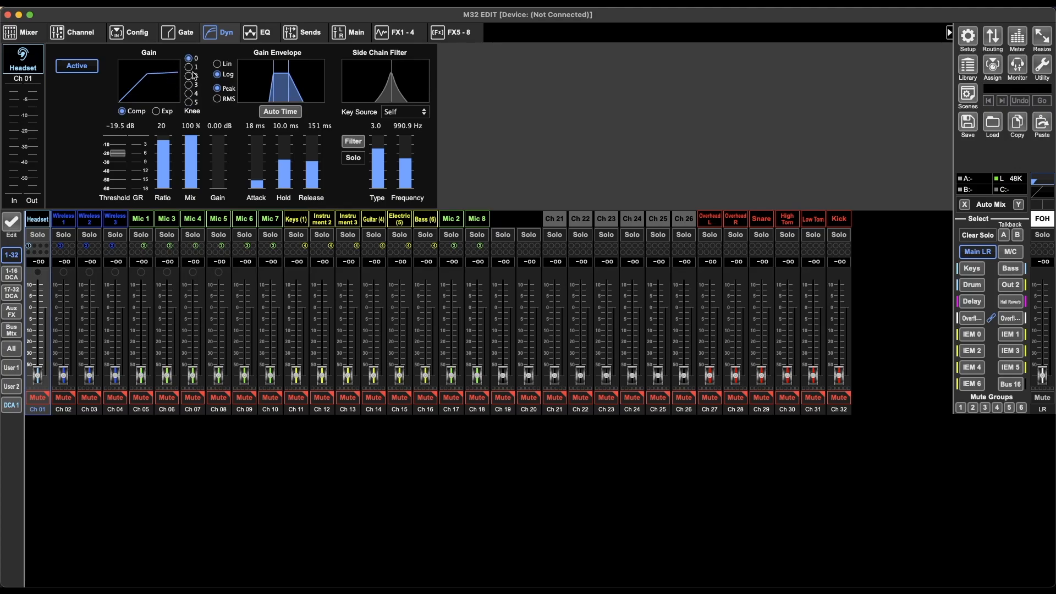
pyautogui.click(190, 66)
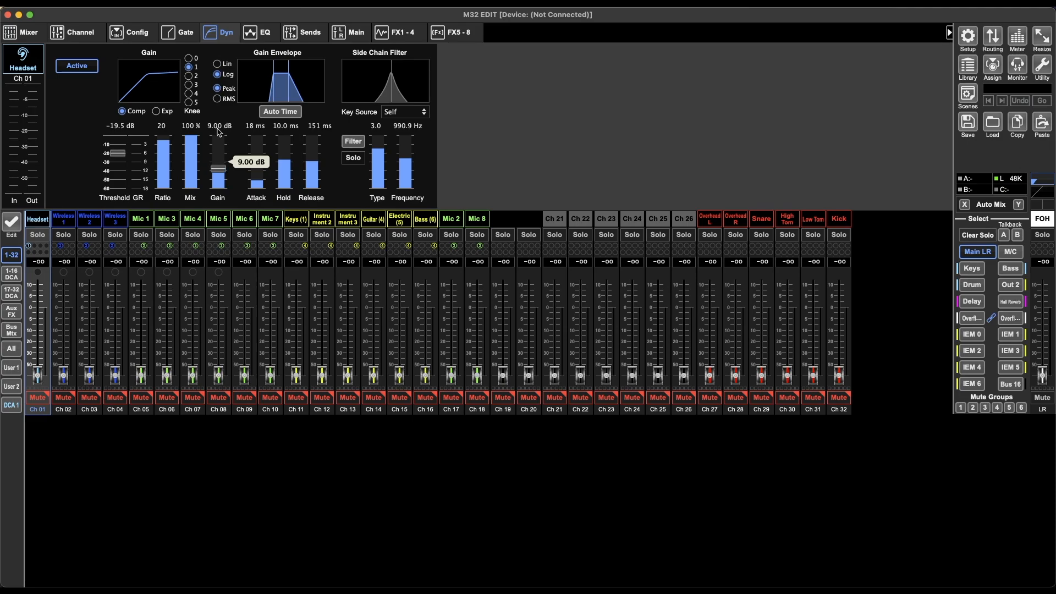
pyautogui.moveTo(217, 169); pyautogui.dragTo(217, 187)
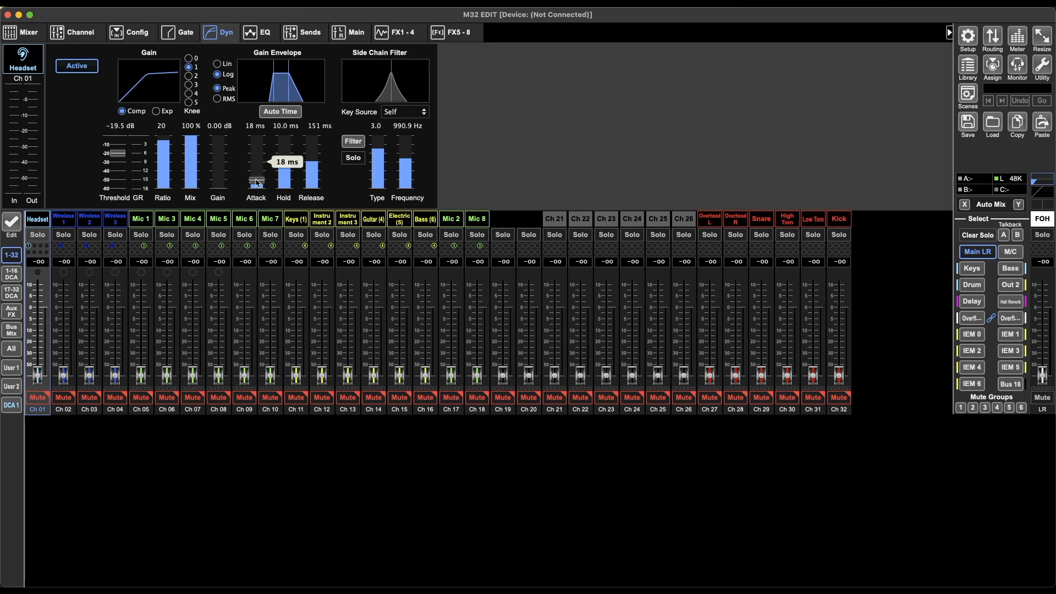
# - Set the compressor attack to 26 ms and hold to 12.6 ms
pyautogui.moveTo(255, 182); pyautogui.dragTo(255, 167)
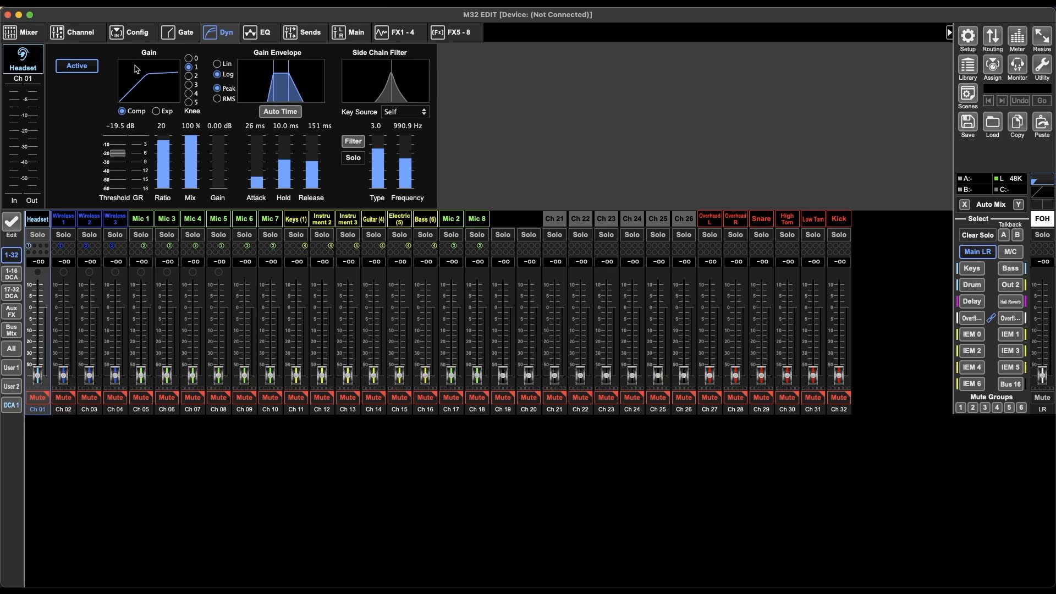
pyautogui.moveTo(131, 75)
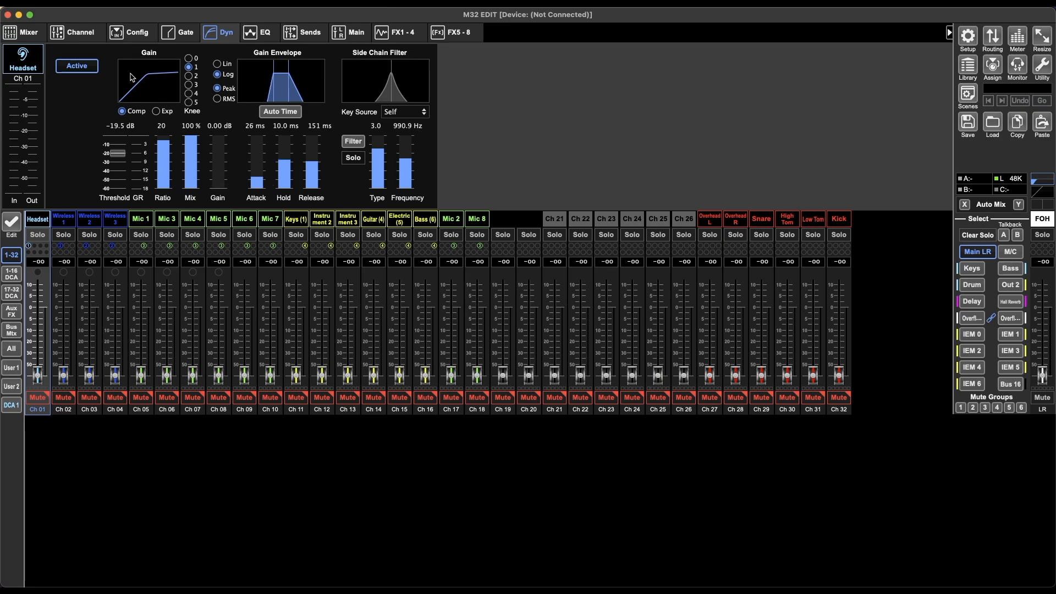
pyautogui.moveTo(283, 151); pyautogui.dragTo(283, 165)
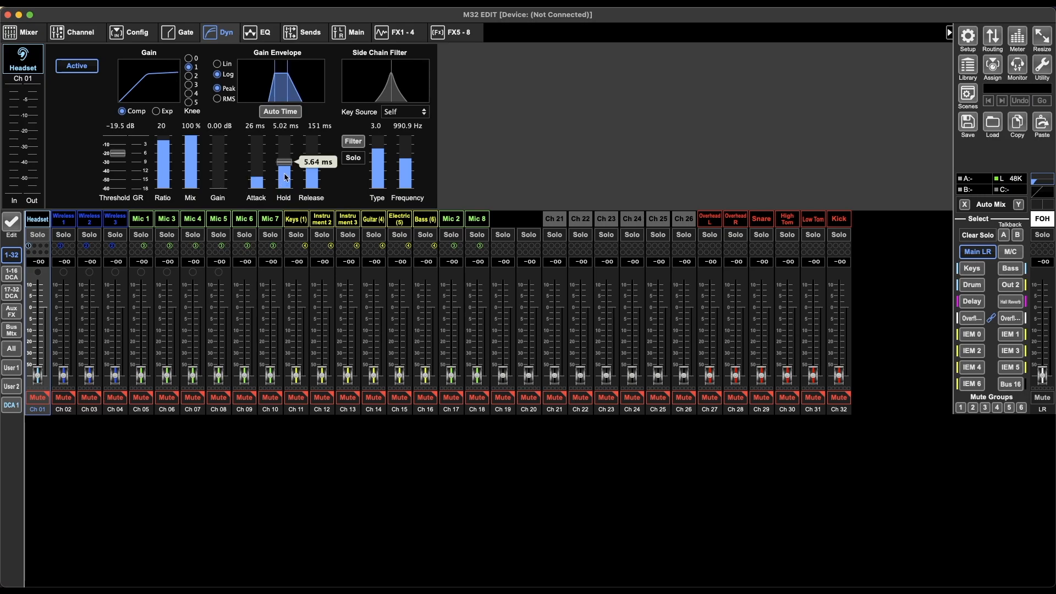
pyautogui.moveTo(283, 161); pyautogui.dragTo(283, 159)
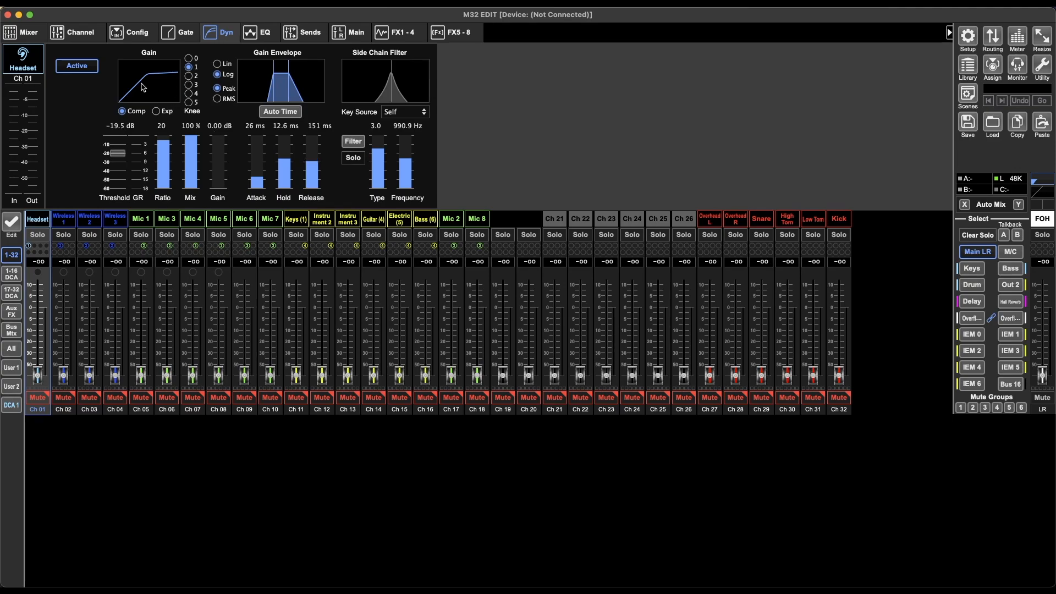
pyautogui.moveTo(470, 158)
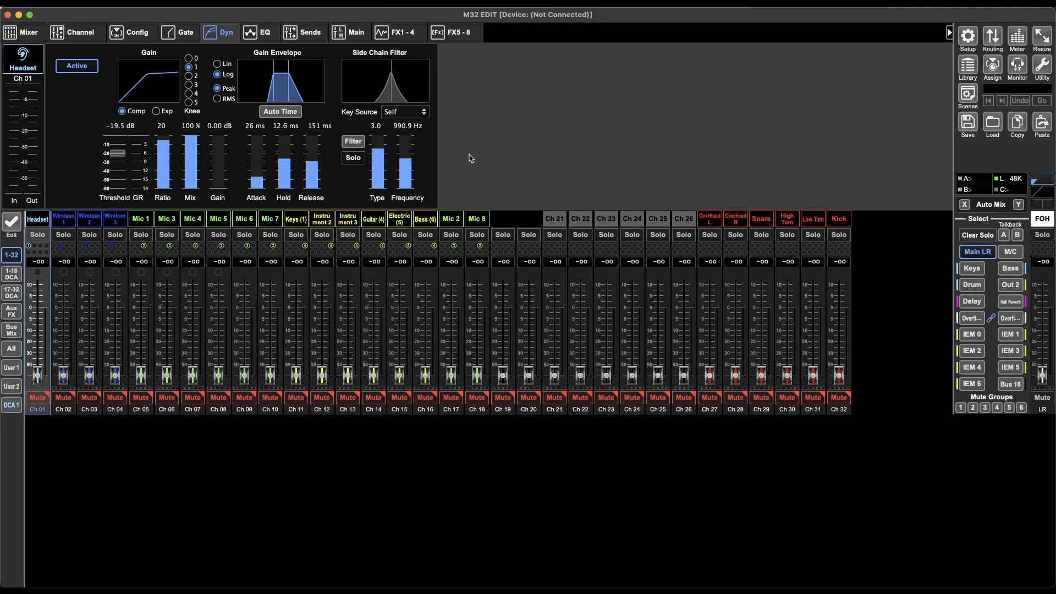
pyautogui.moveTo(429, 175)
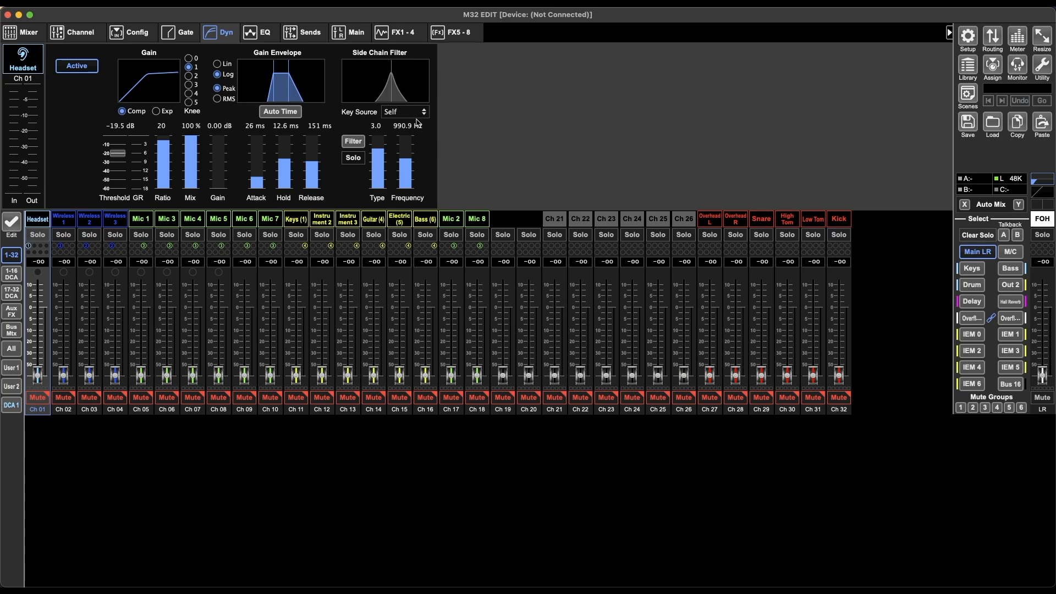
pyautogui.moveTo(340, 126)
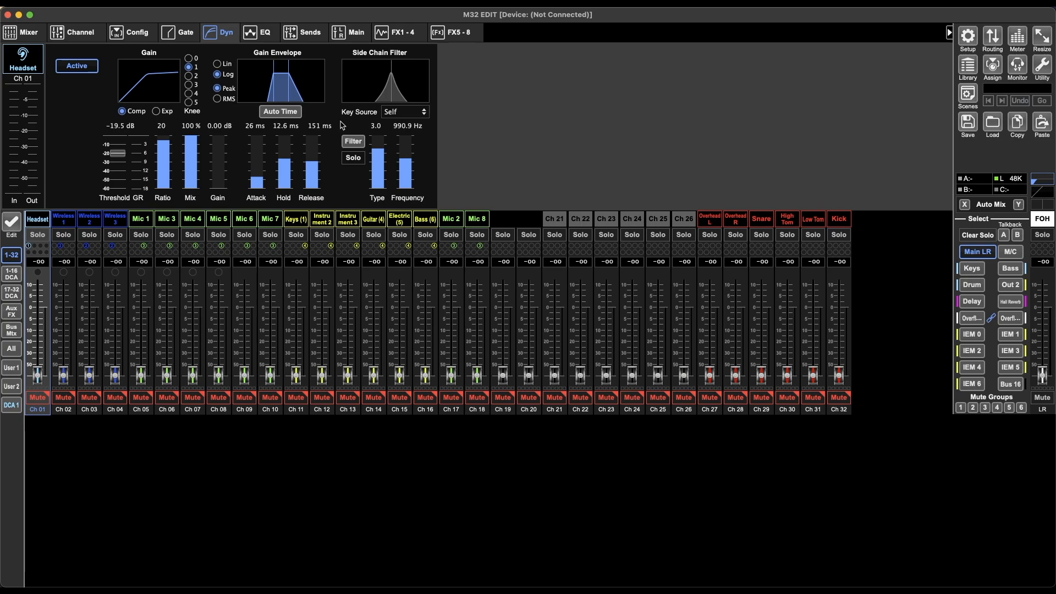